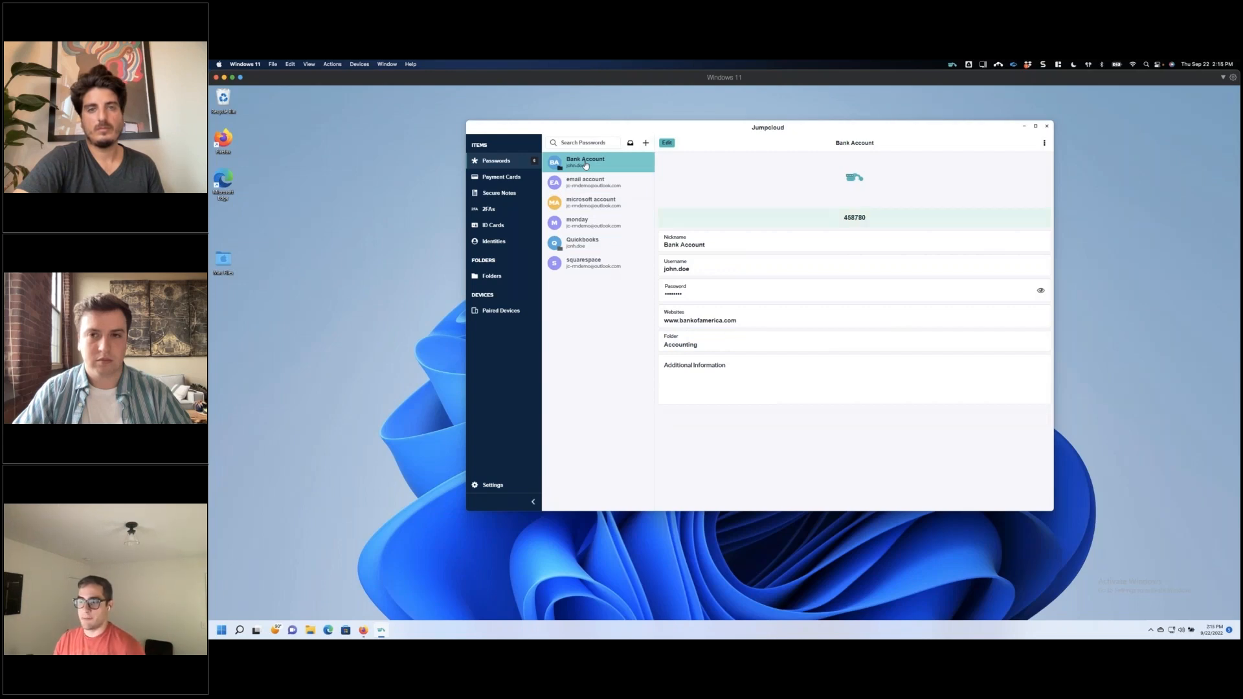
pyautogui.moveTo(736, 196)
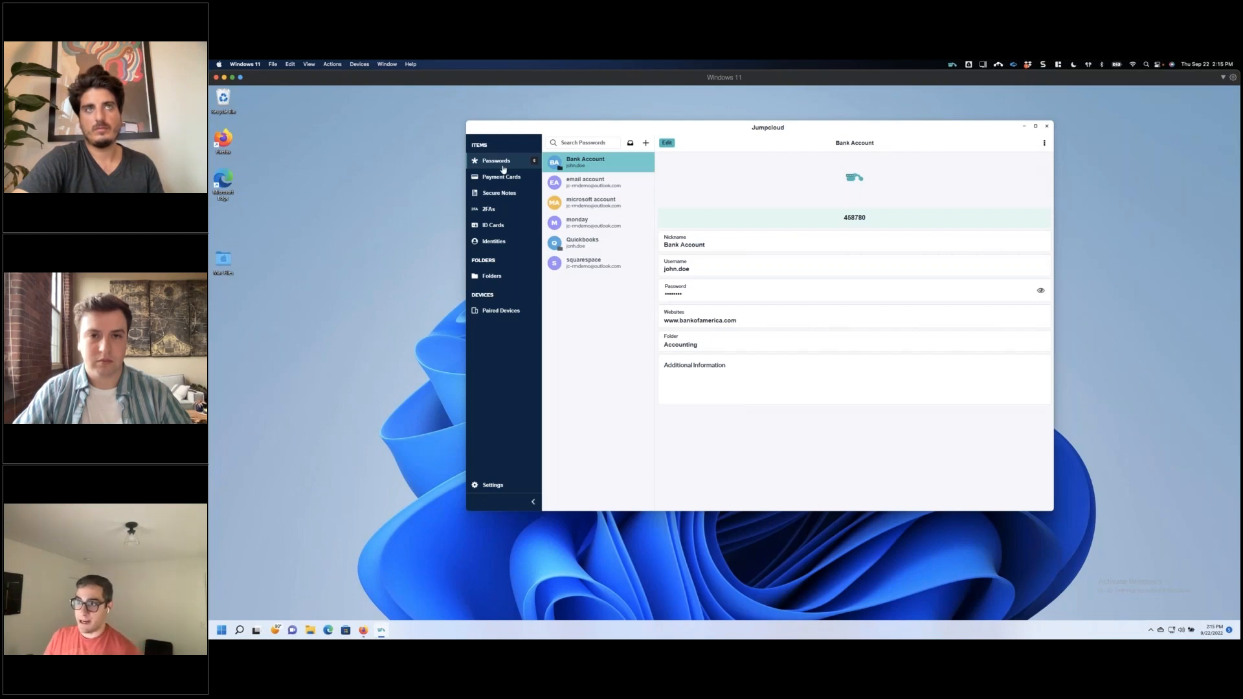
# Step: Show the saved payment cards to display the Credit Card entry's details
pyautogui.click(501, 176)
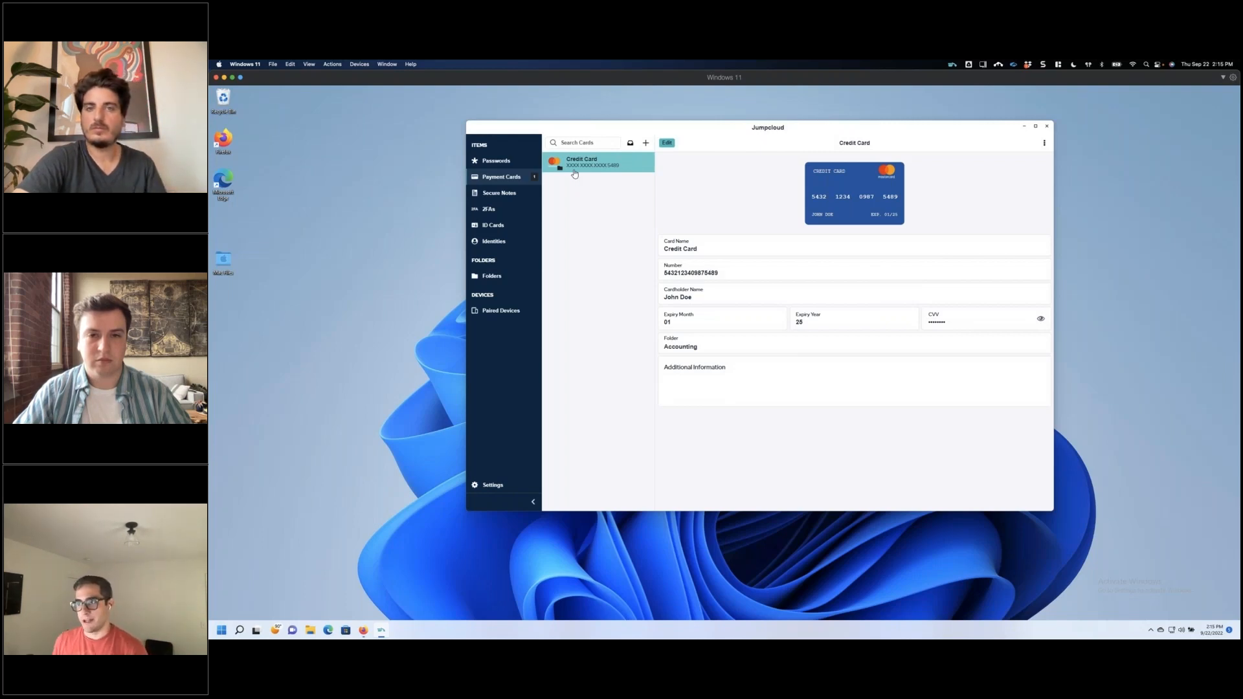
# Step: View the Credit Card details, then bring up the Security Answers secure note
pyautogui.click(498, 193)
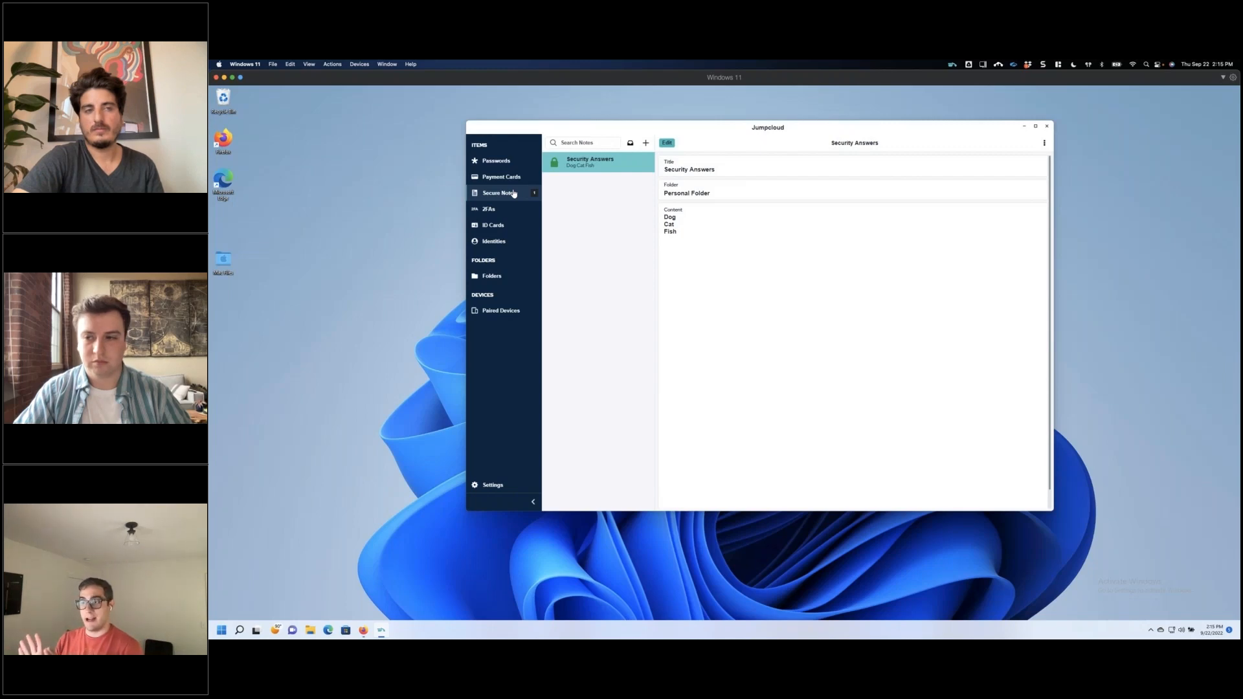
pyautogui.moveTo(519, 201)
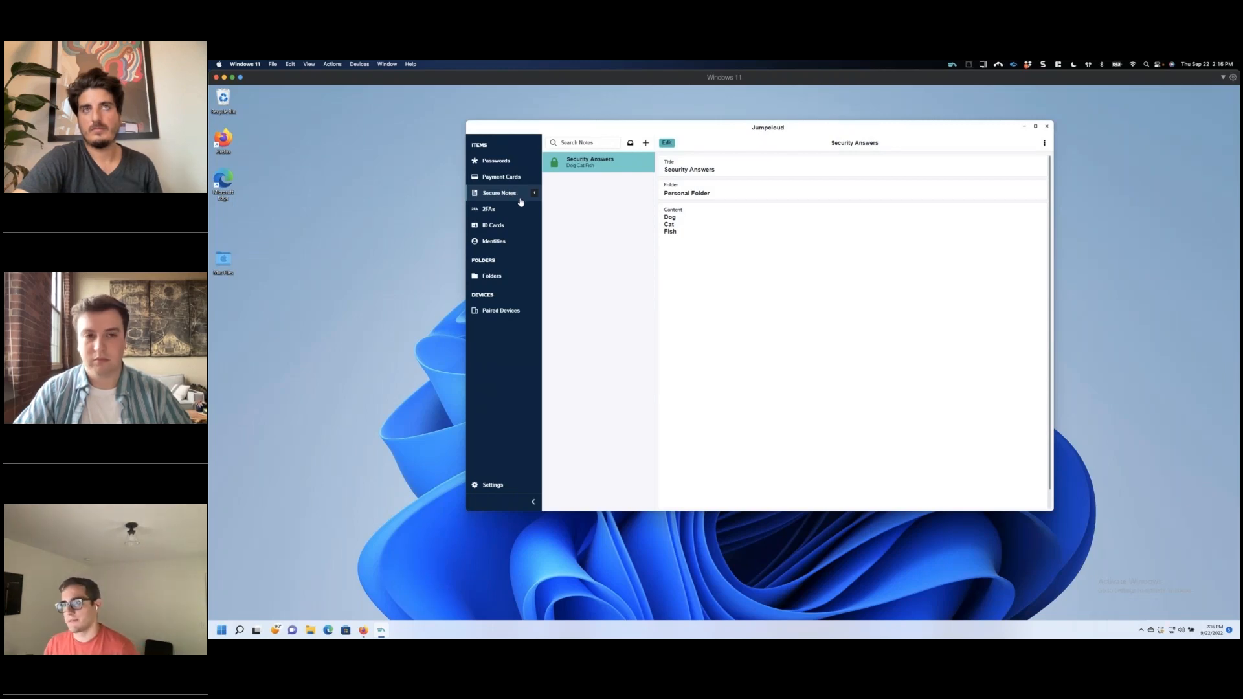
# Step: Return to Passwords with the Bank Account login and its refreshed verification code
pyautogui.click(488, 208)
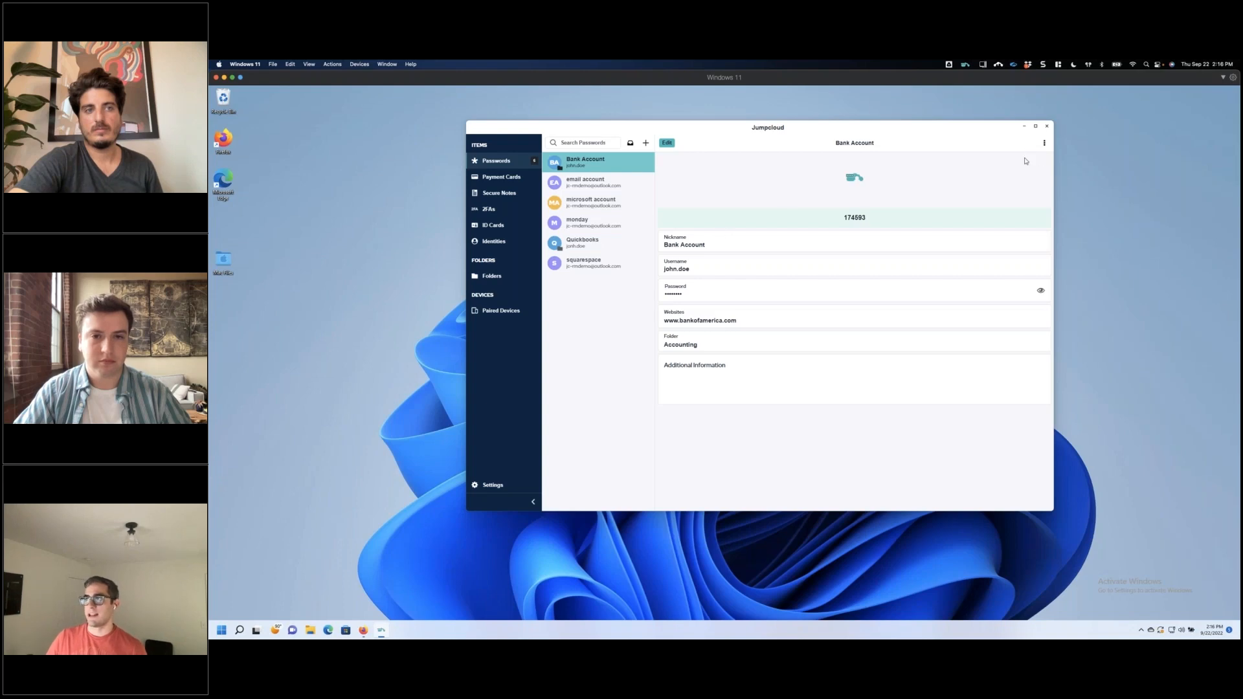
pyautogui.click(576, 222)
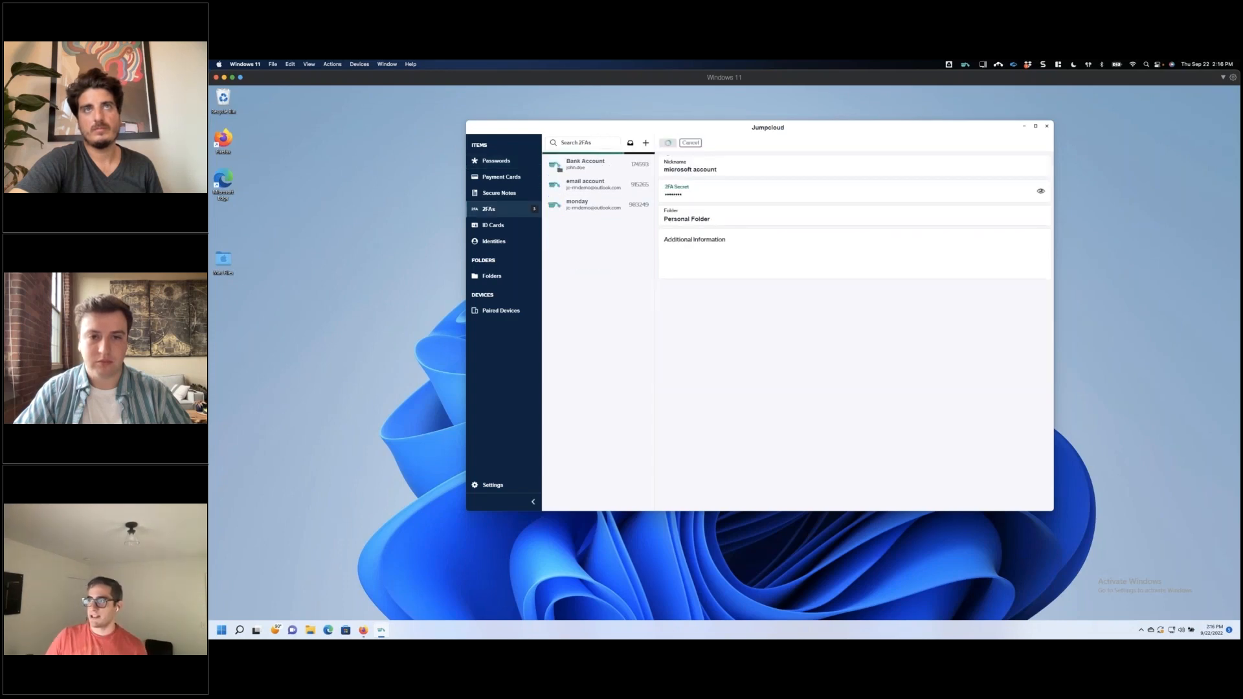
pyautogui.click(590, 203)
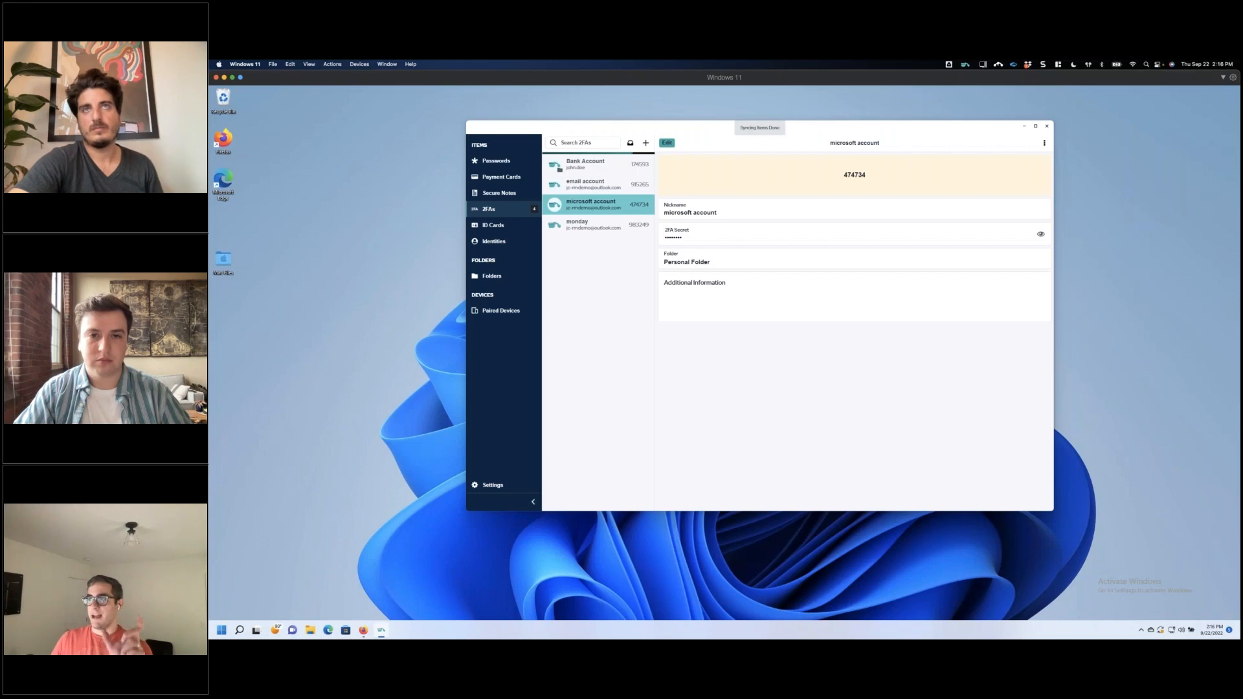
pyautogui.click(495, 160)
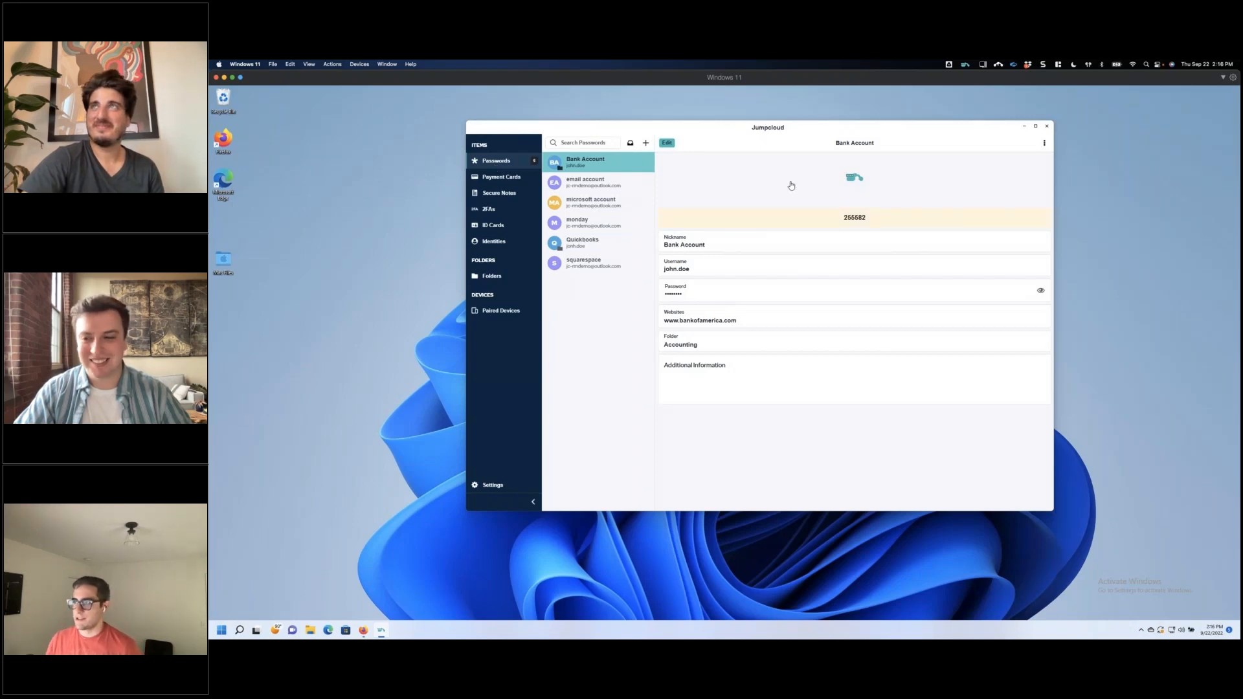
pyautogui.moveTo(1006, 202)
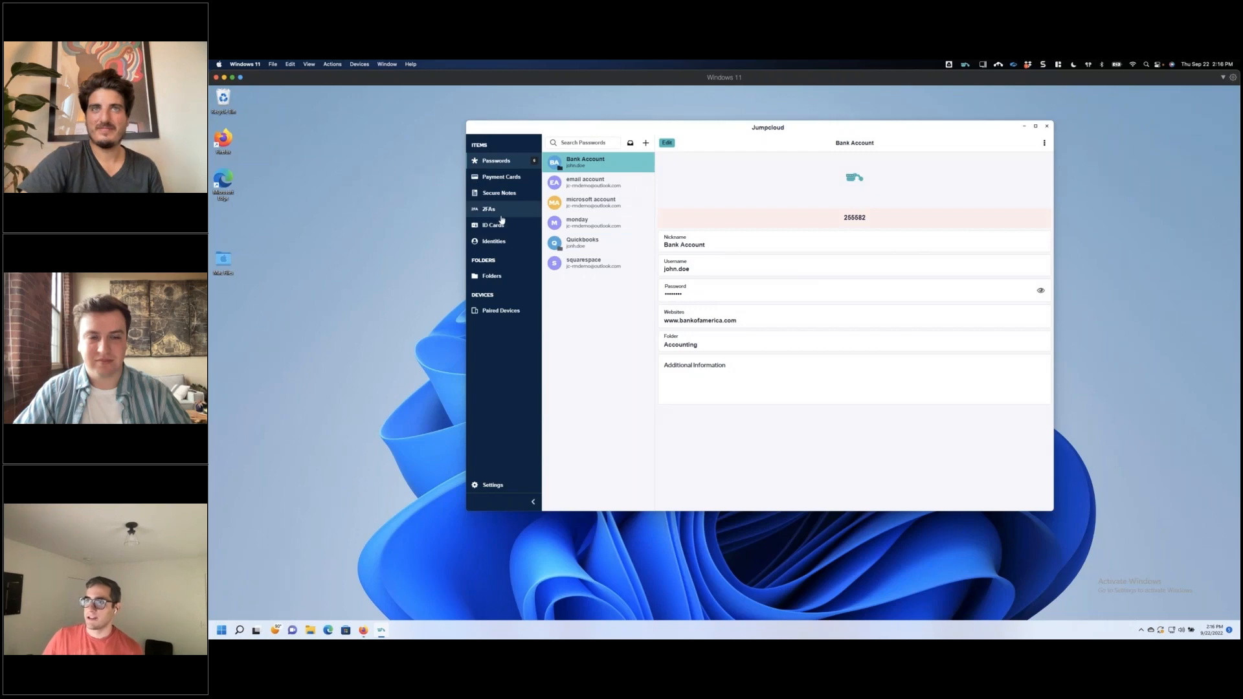
pyautogui.click(488, 208)
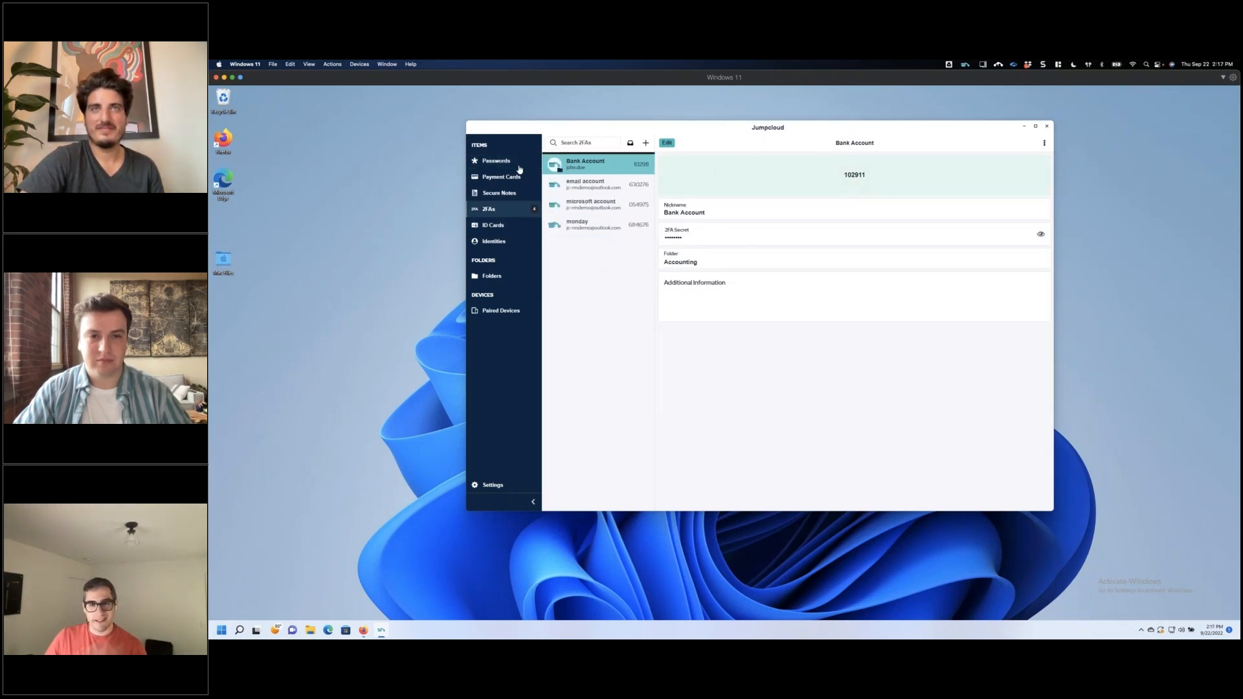
pyautogui.click(492, 225)
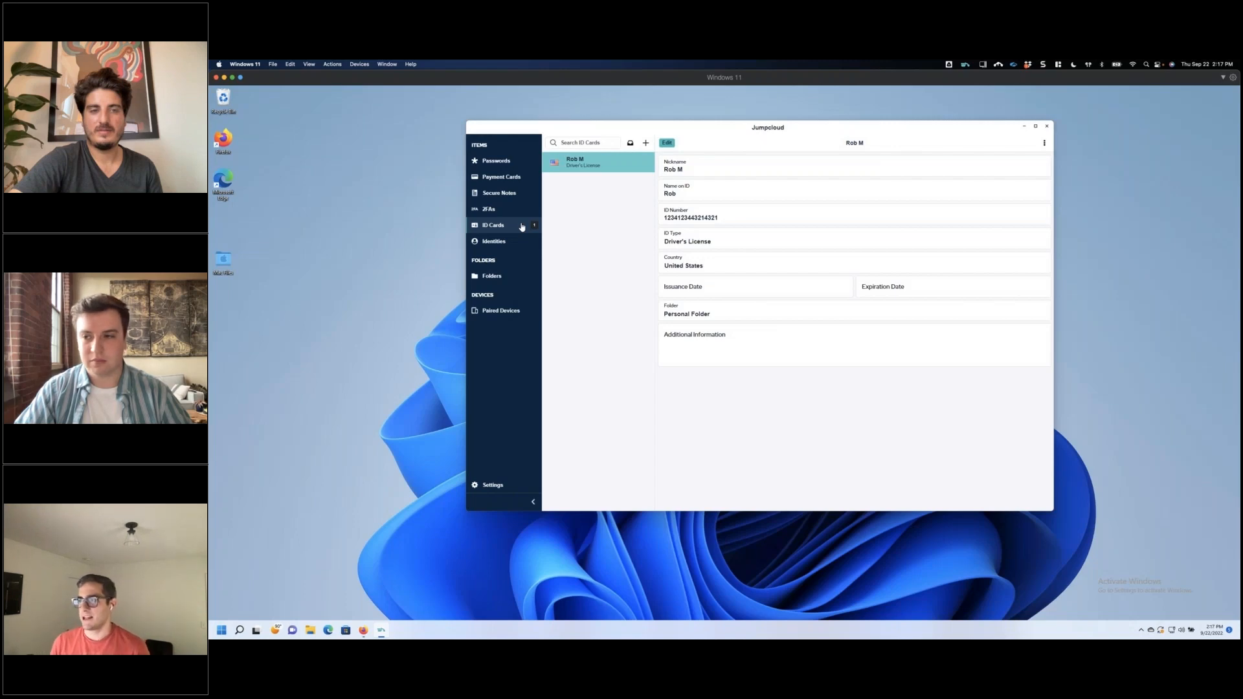
pyautogui.moveTo(520, 242)
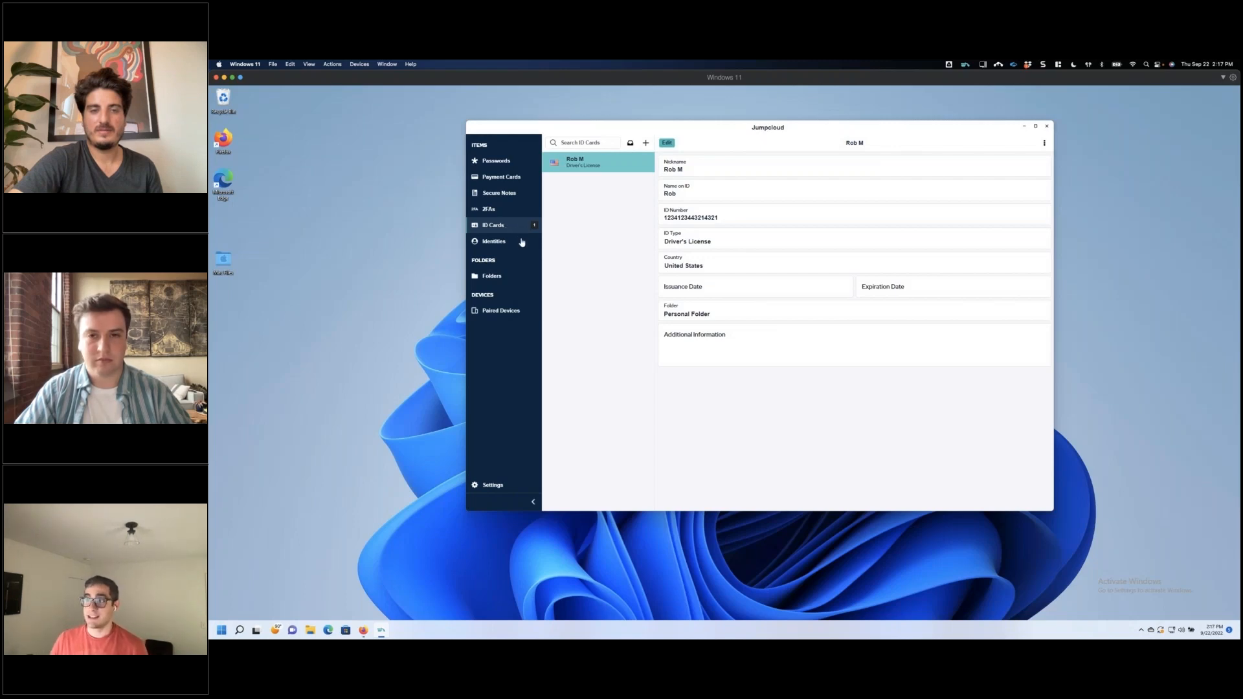
# Step: Show the Main Office identity, then open Folders to see Personal Folder's shared items
pyautogui.click(494, 241)
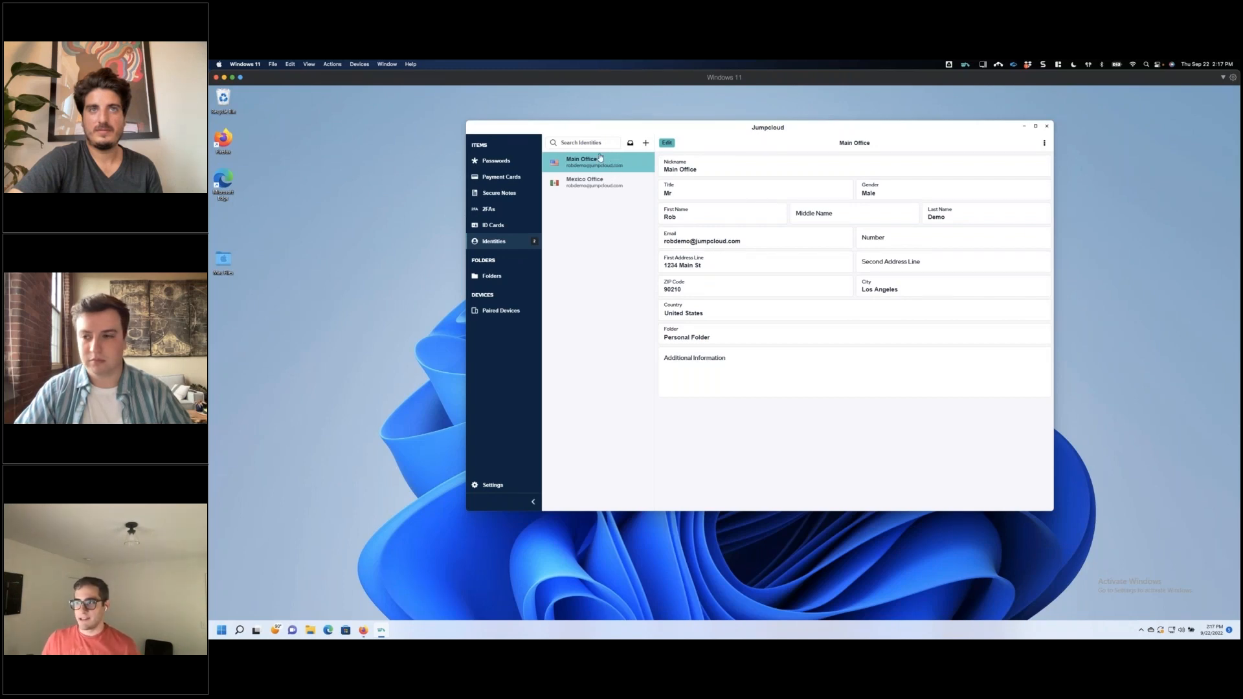
pyautogui.moveTo(642, 185)
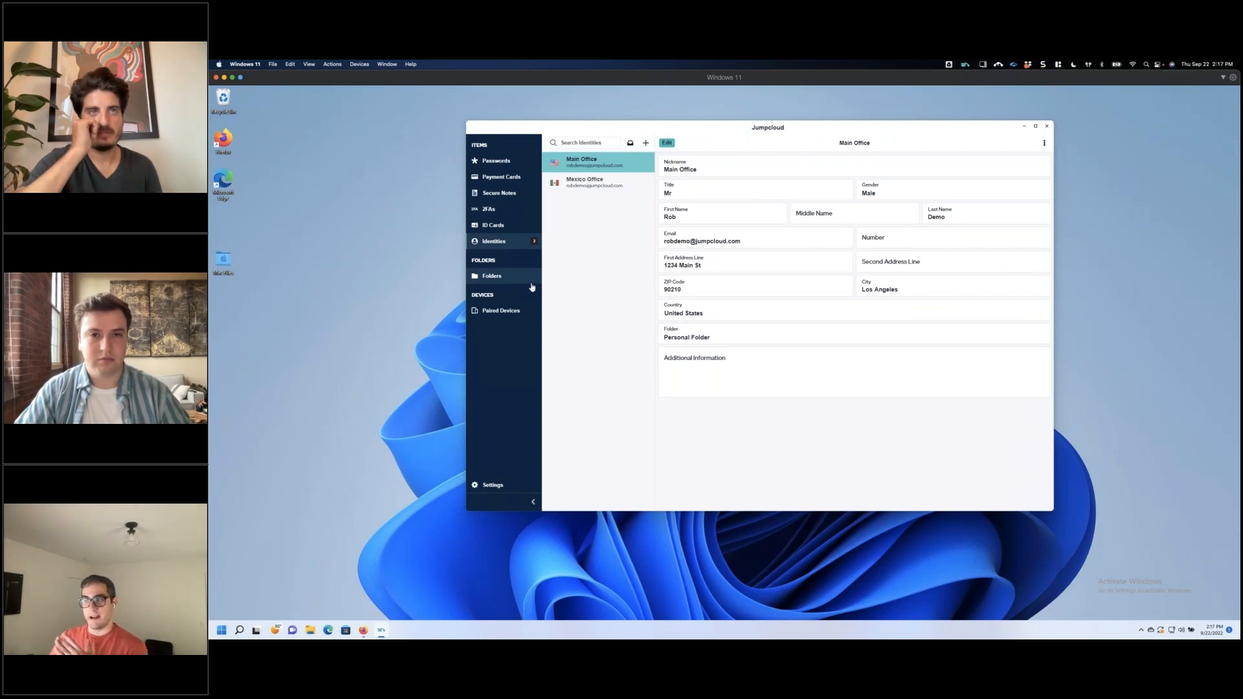
pyautogui.click(491, 275)
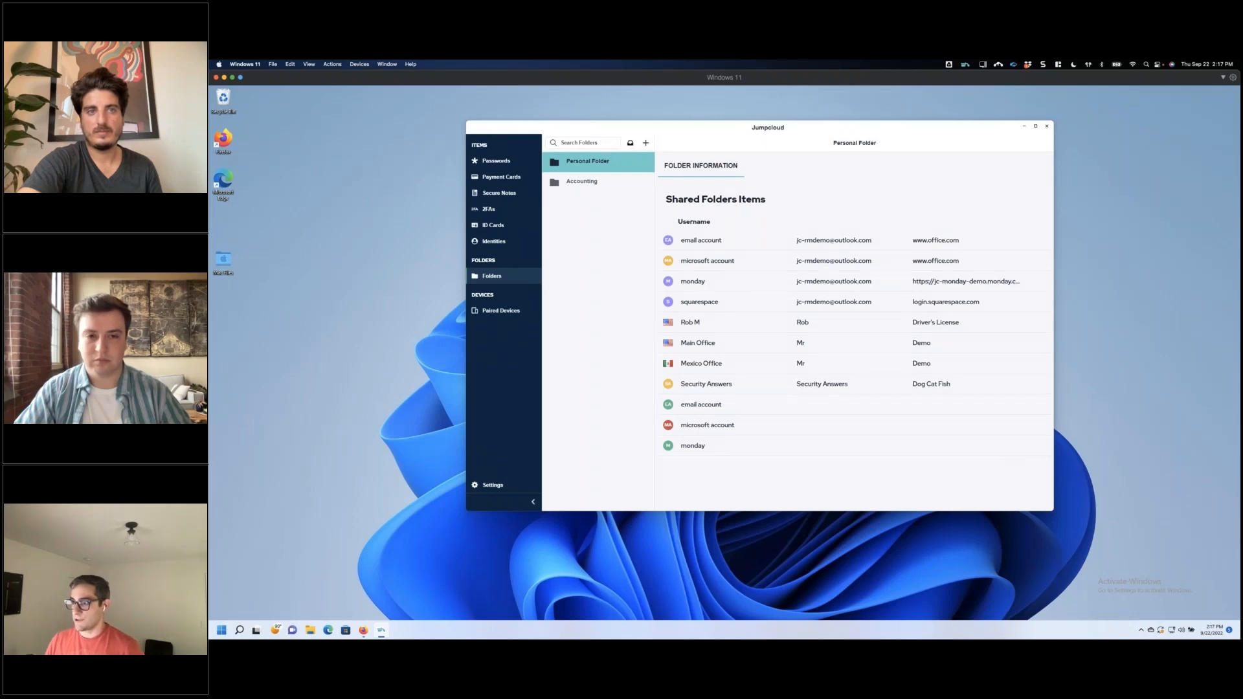
# Step: Open the Accounting folder's User Access and set the second member's role
pyautogui.click(581, 180)
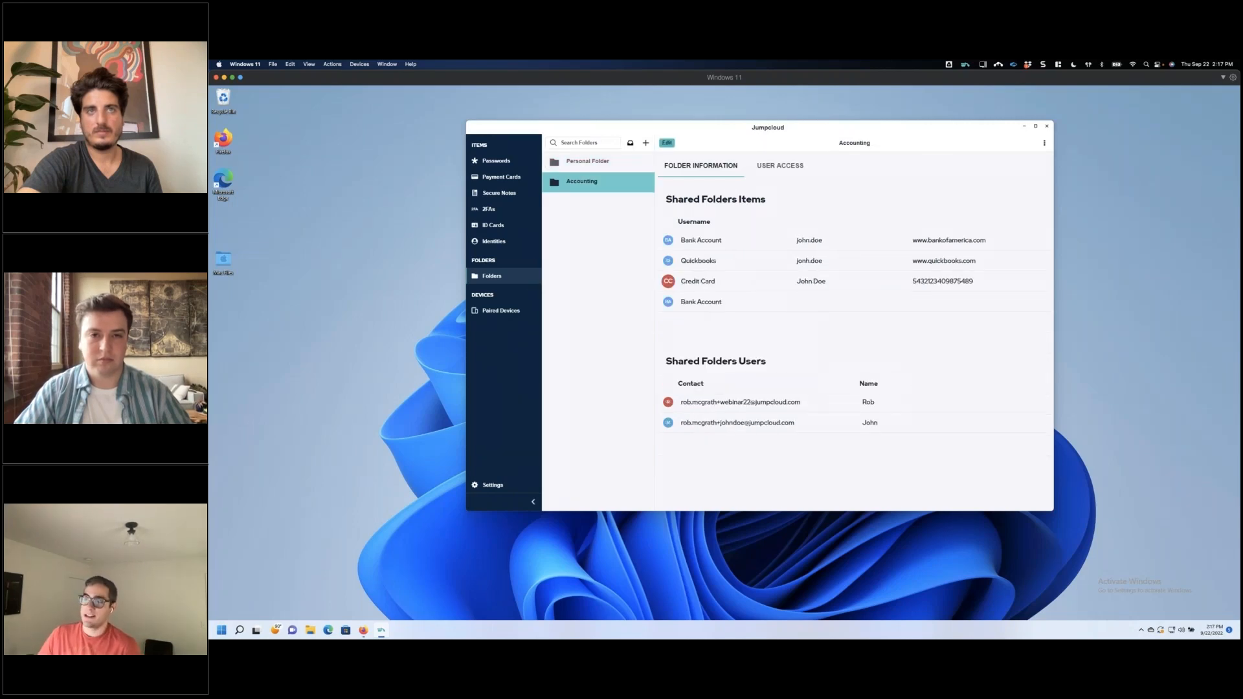
pyautogui.moveTo(637, 183)
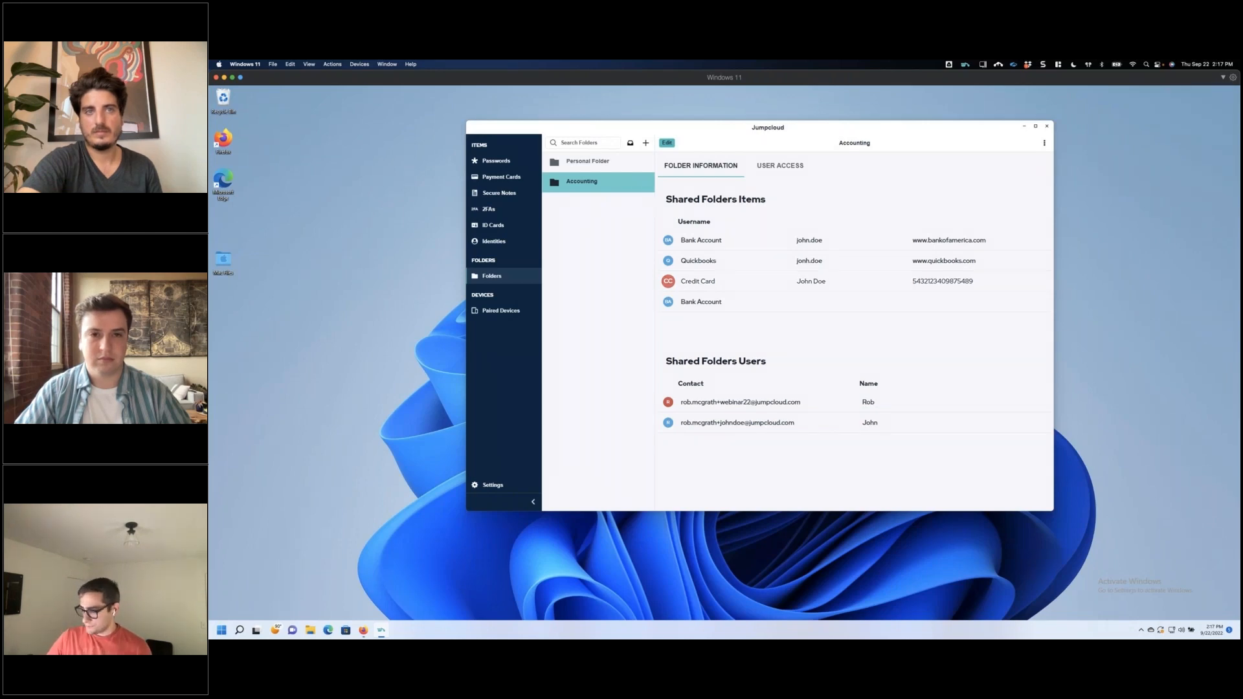
pyautogui.moveTo(496, 161)
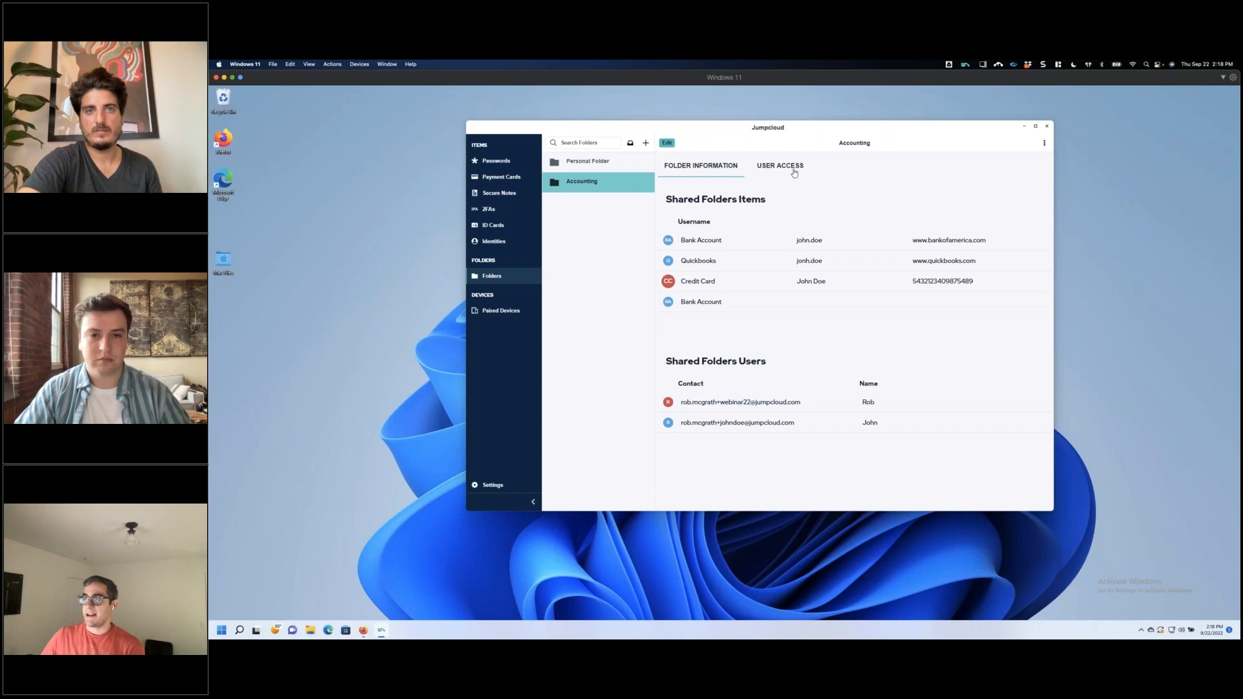
pyautogui.click(779, 165)
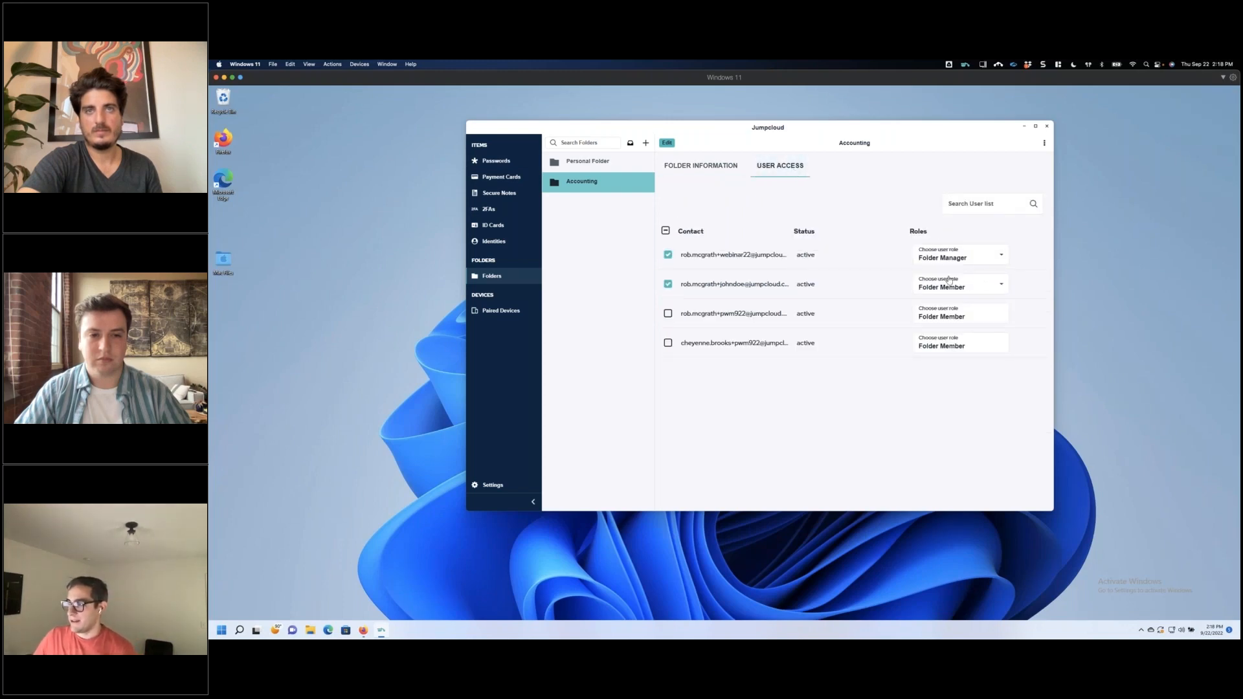
pyautogui.click(961, 283)
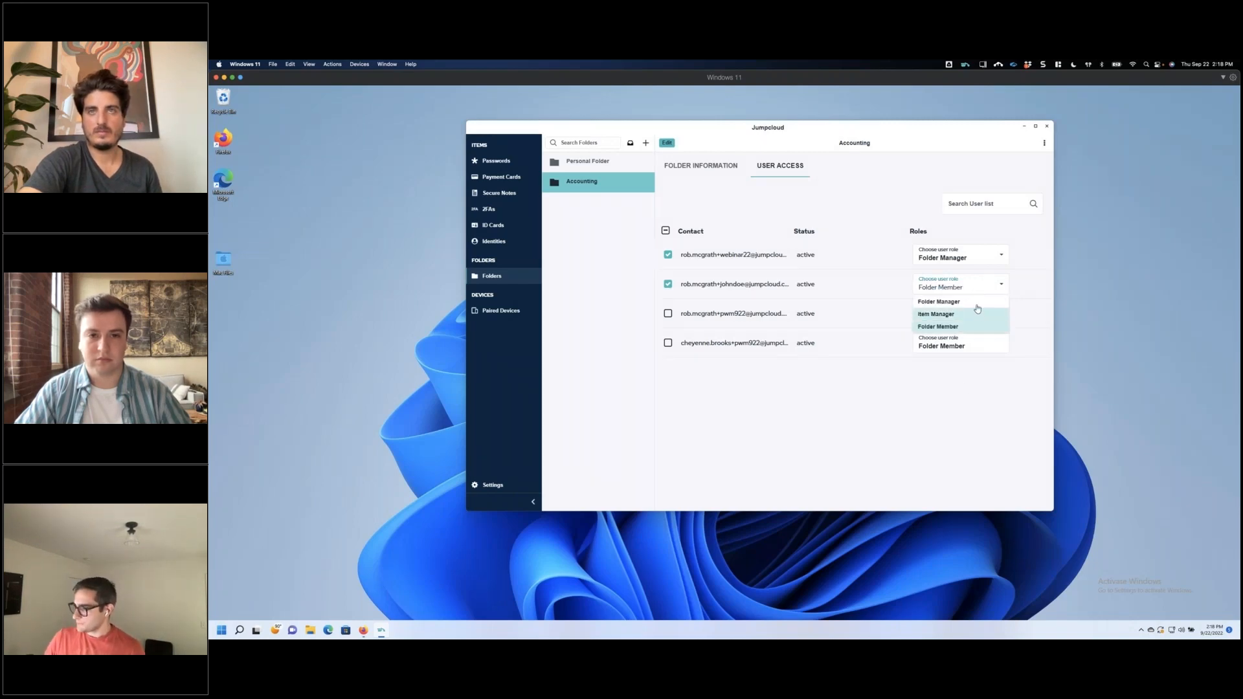
pyautogui.click(938, 301)
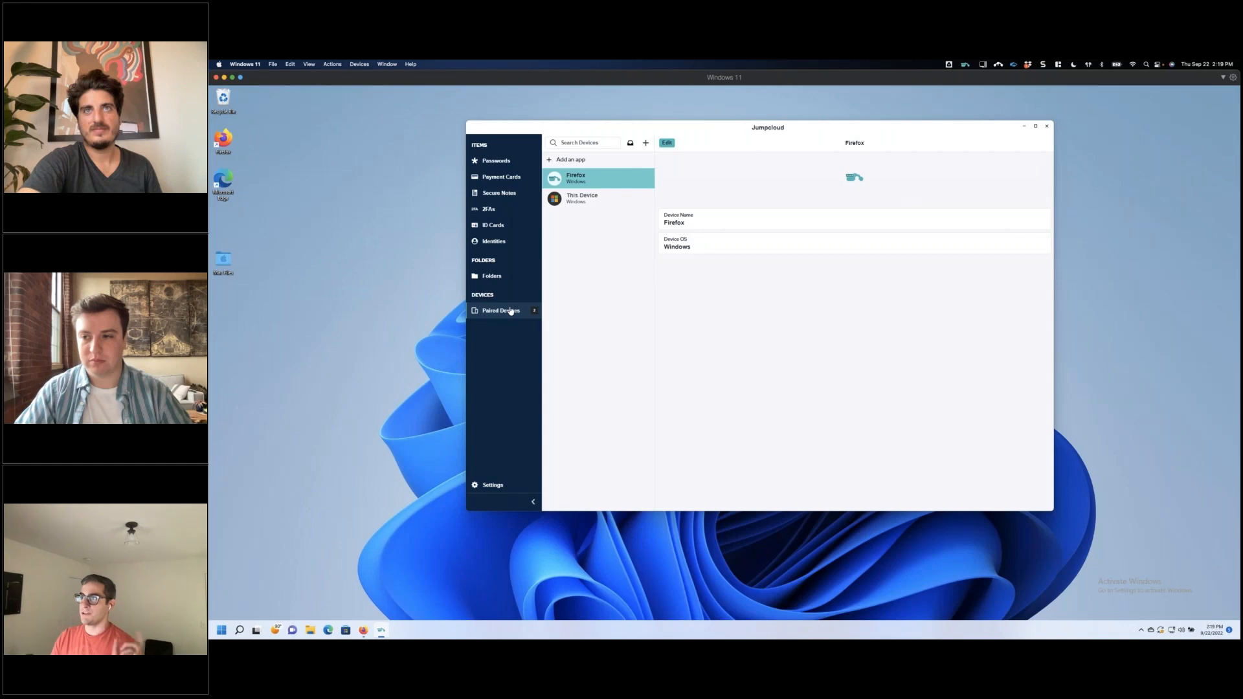
pyautogui.moveTo(526, 306)
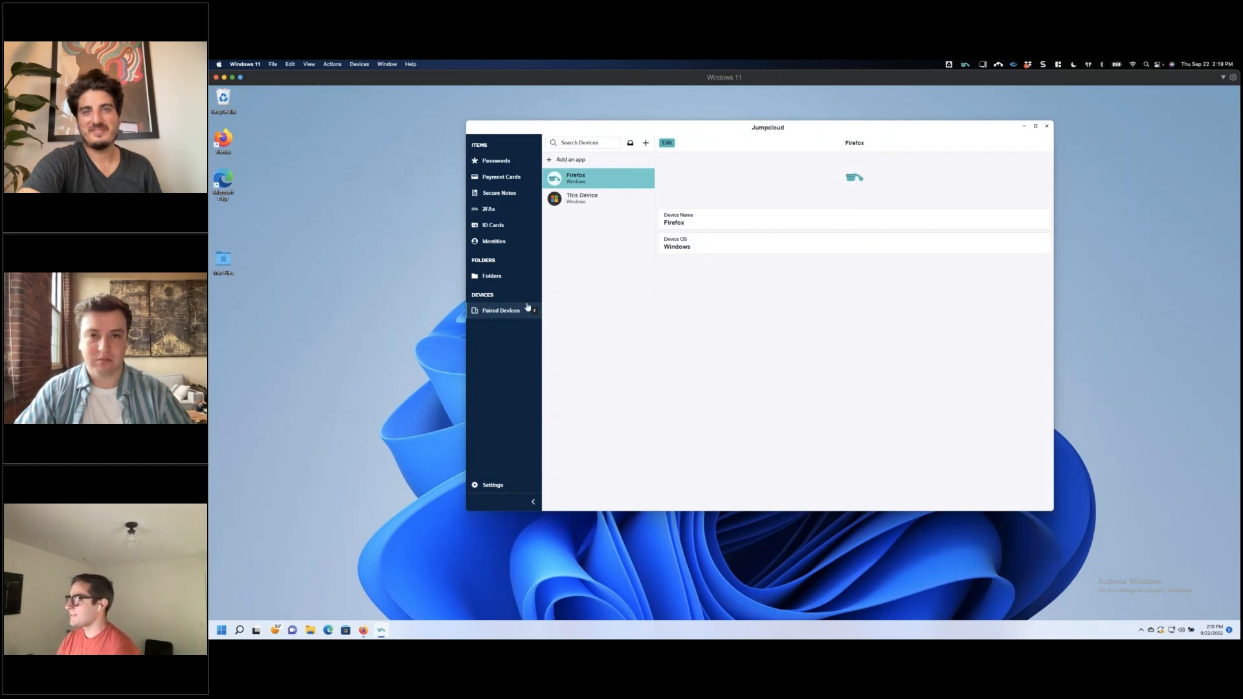
pyautogui.moveTo(862, 373)
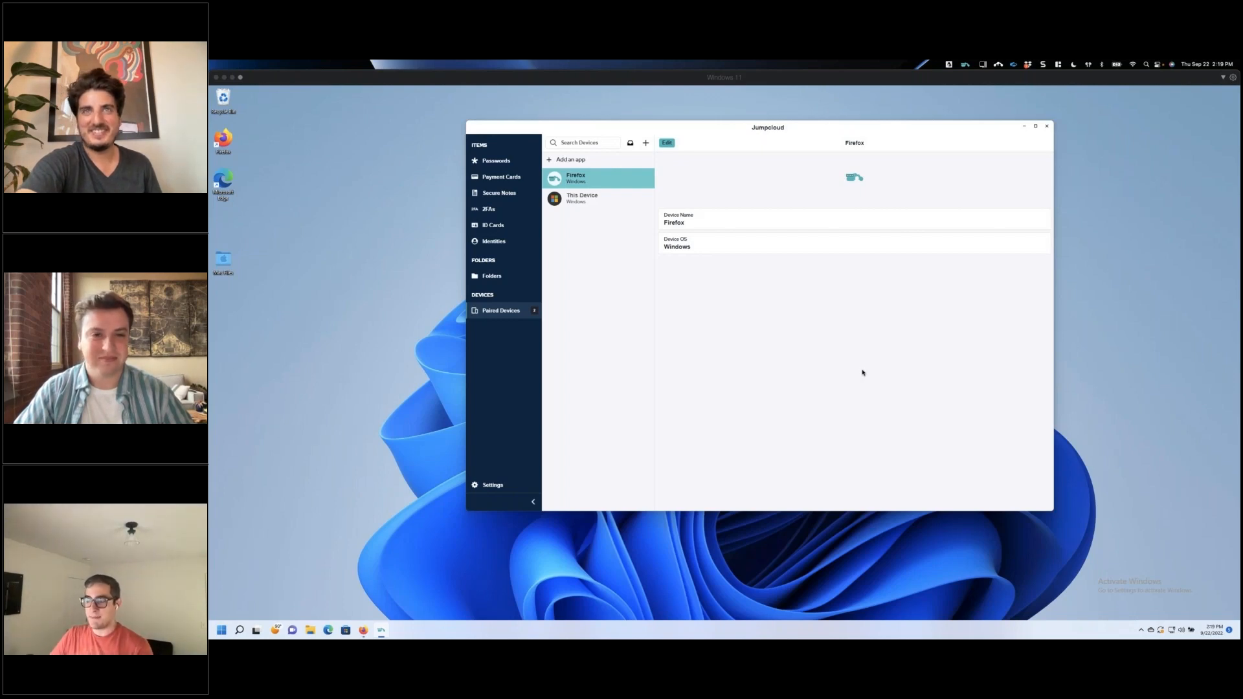
pyautogui.moveTo(468, 495)
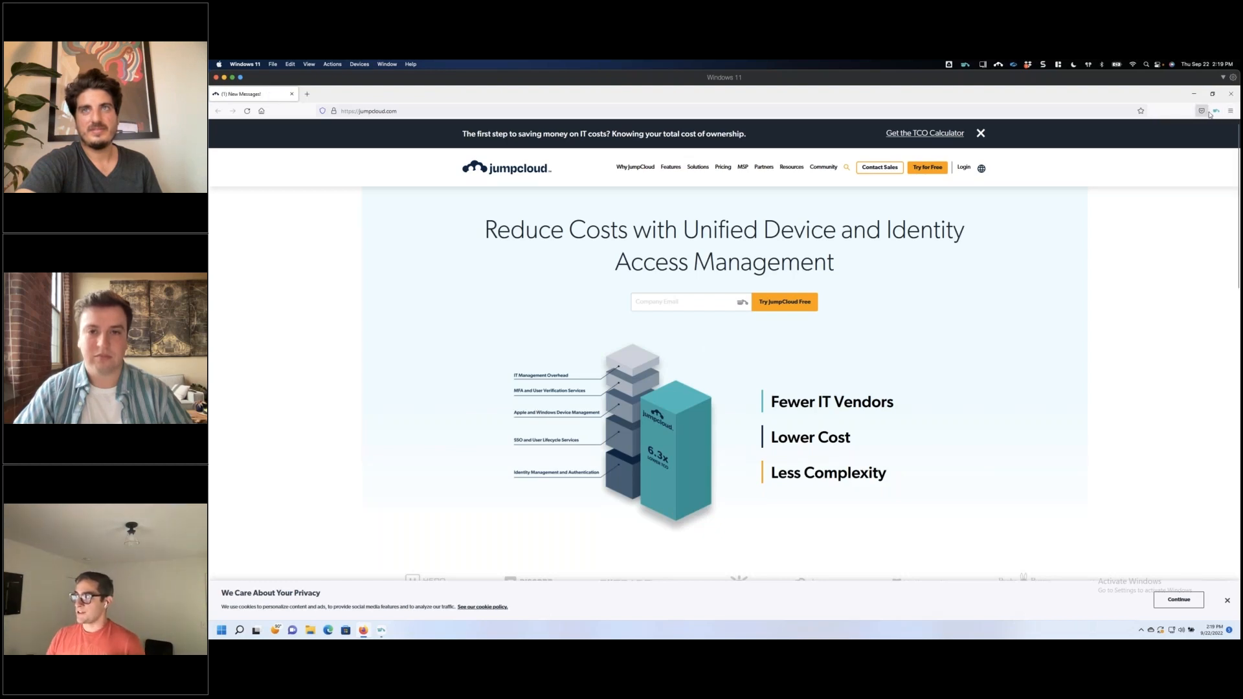
# Step: Generate a password with capital letters toggled, then search the vault for 'SQUA'
pyautogui.click(1208, 110)
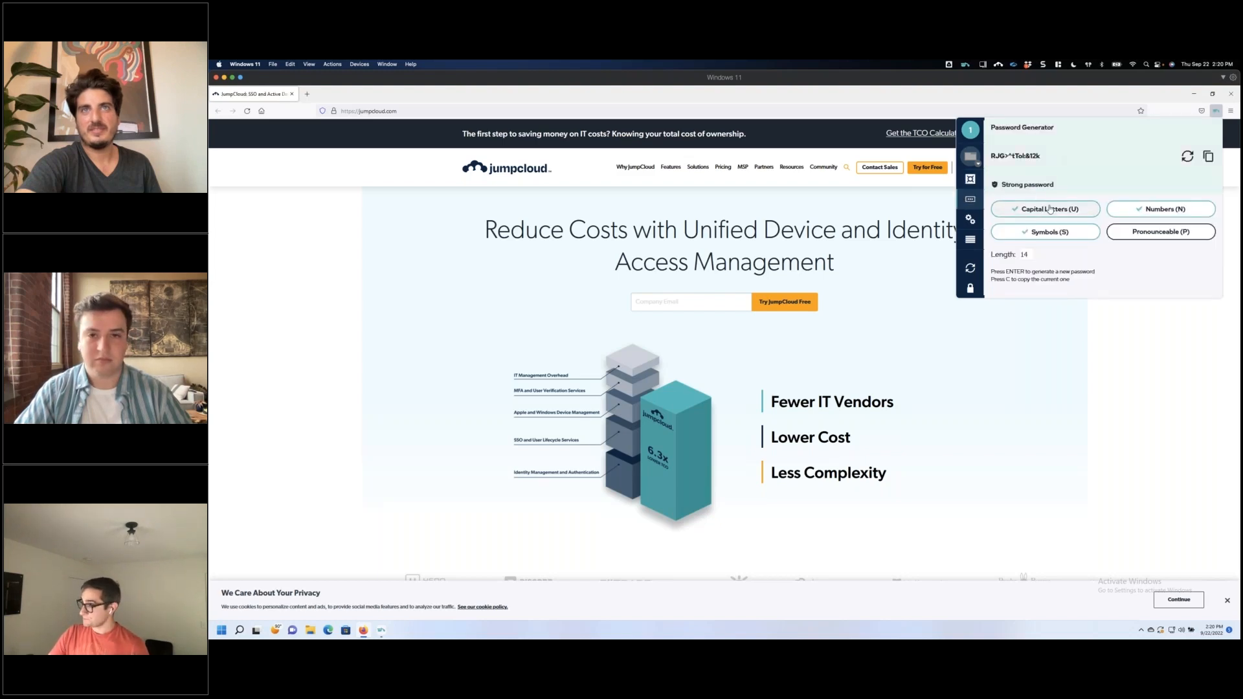
pyautogui.click(970, 155)
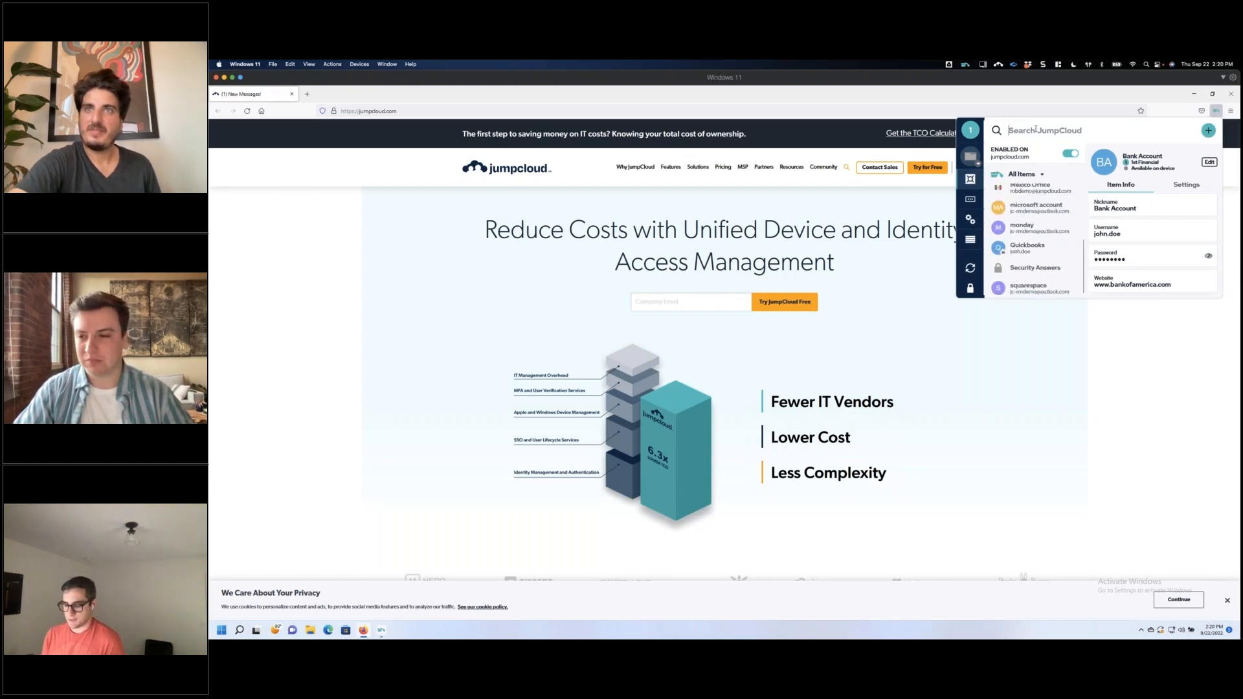
pyautogui.write('SQUA')
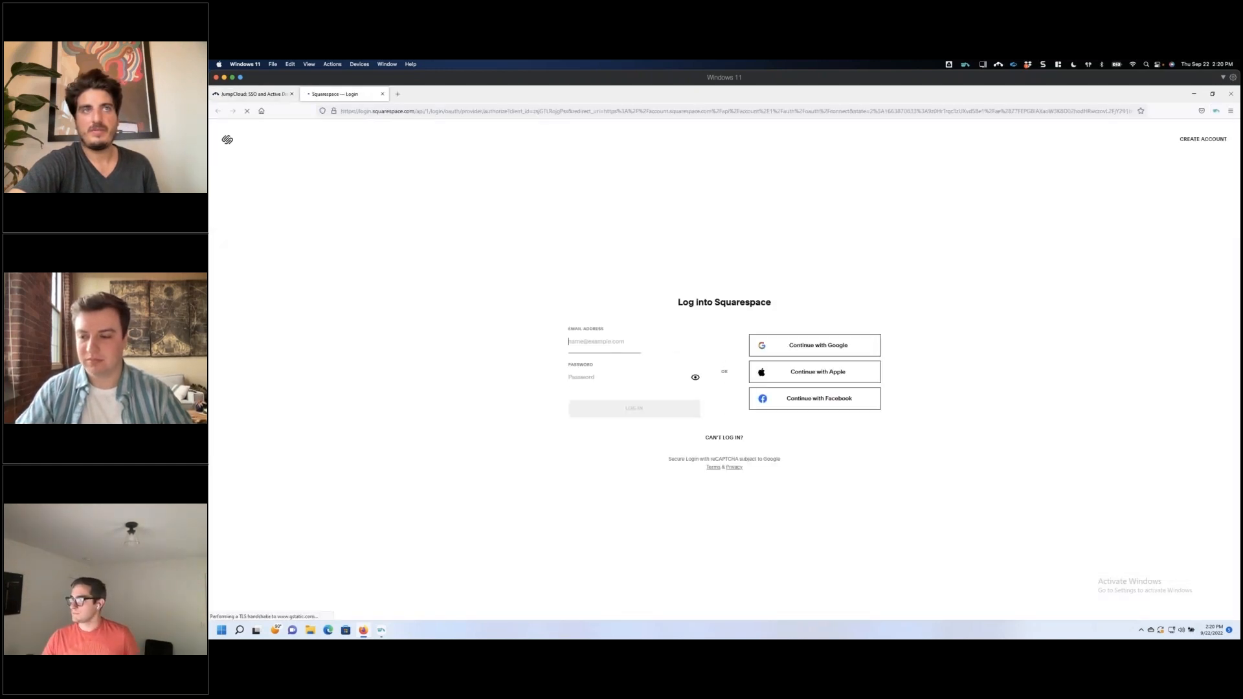
# Step: Log in to Squarespace with the autofilled saved login
pyautogui.click(603, 341)
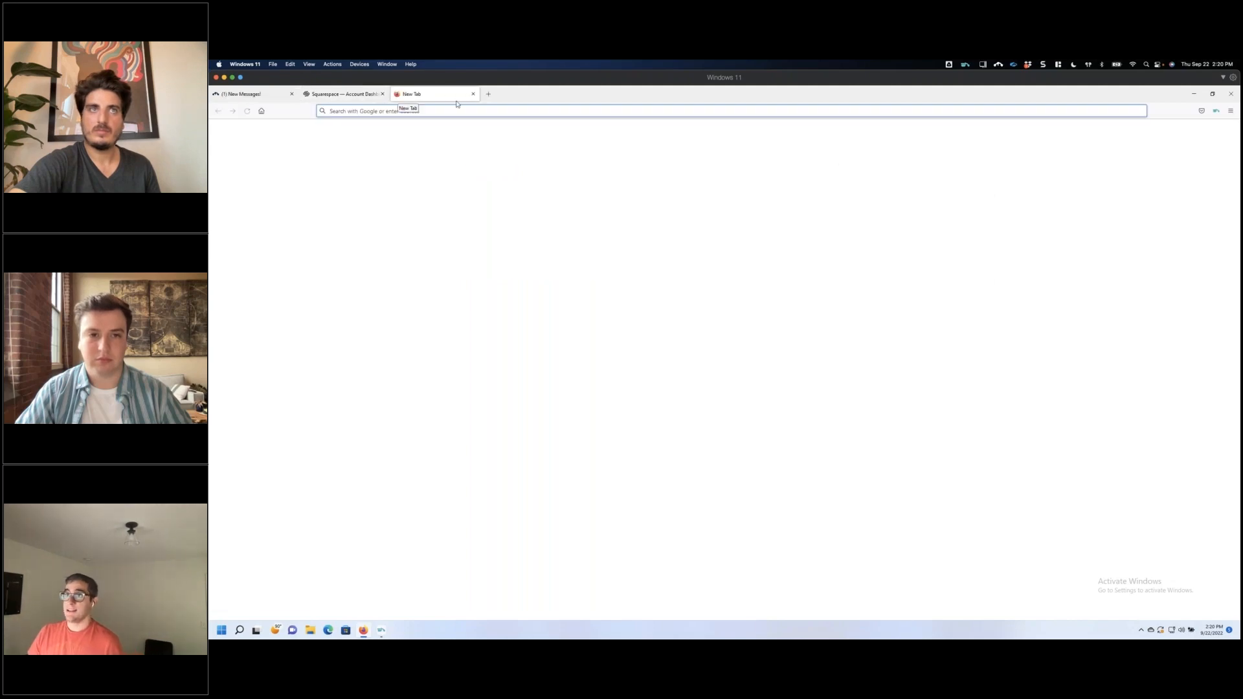
# Step: Search the vault for 'm' and launch the saved monday login site
pyautogui.click(1214, 110)
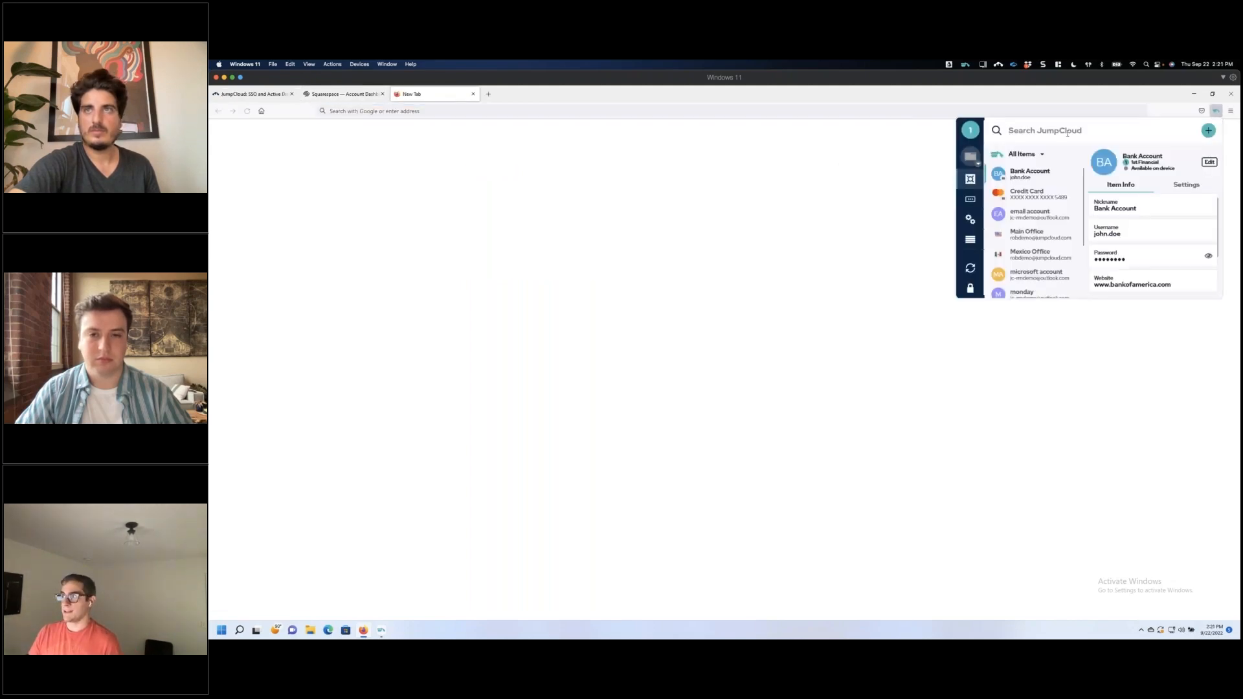
pyautogui.write('m')
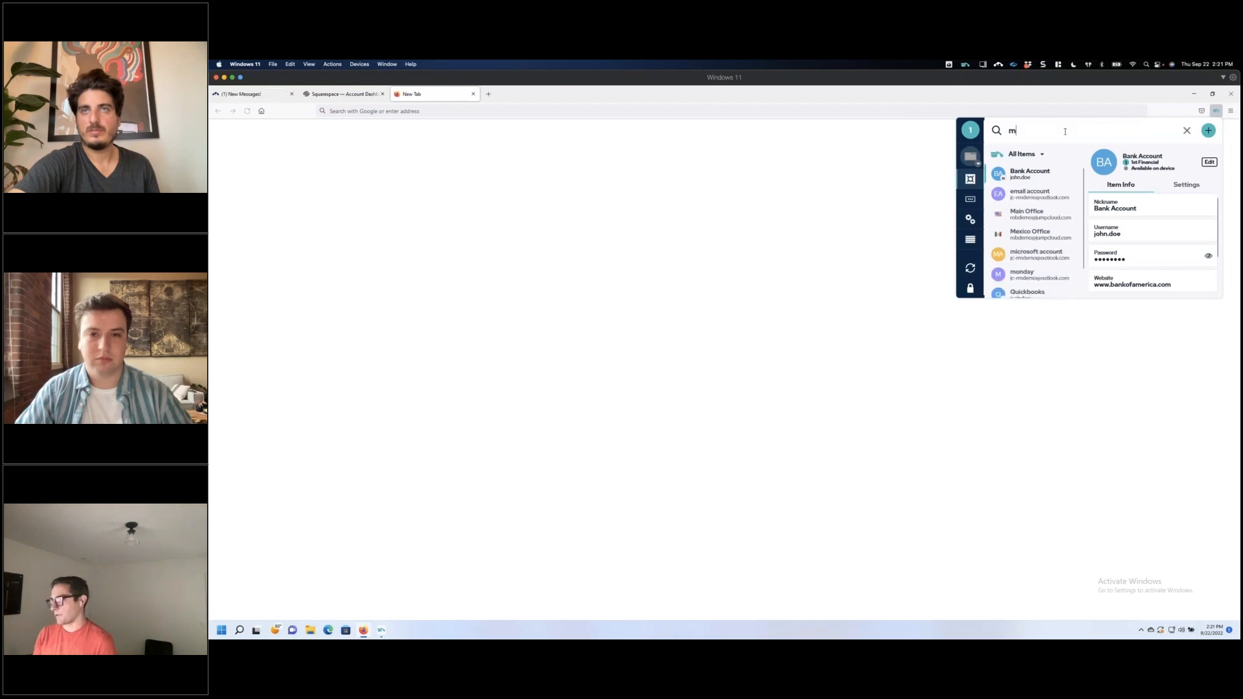
pyautogui.click(1022, 271)
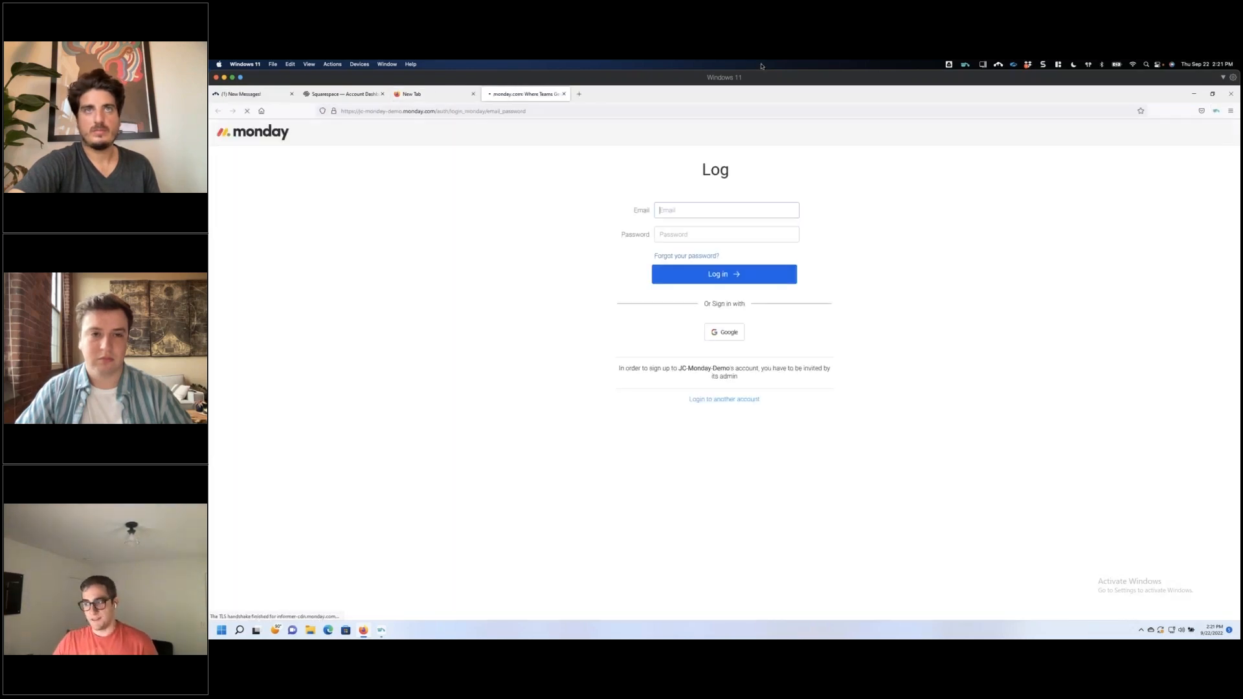
# Step: Submit the autofilled monday.com credentials and the auto-filled two-factor code
pyautogui.click(725, 210)
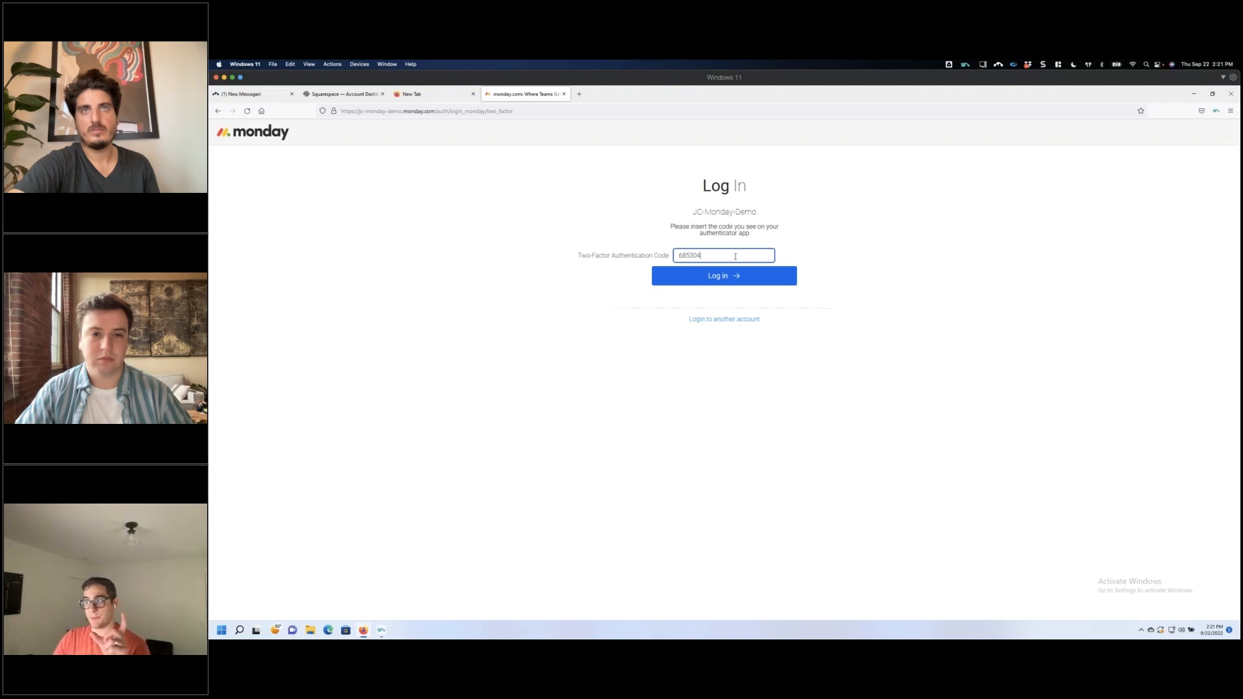
pyautogui.click(723, 275)
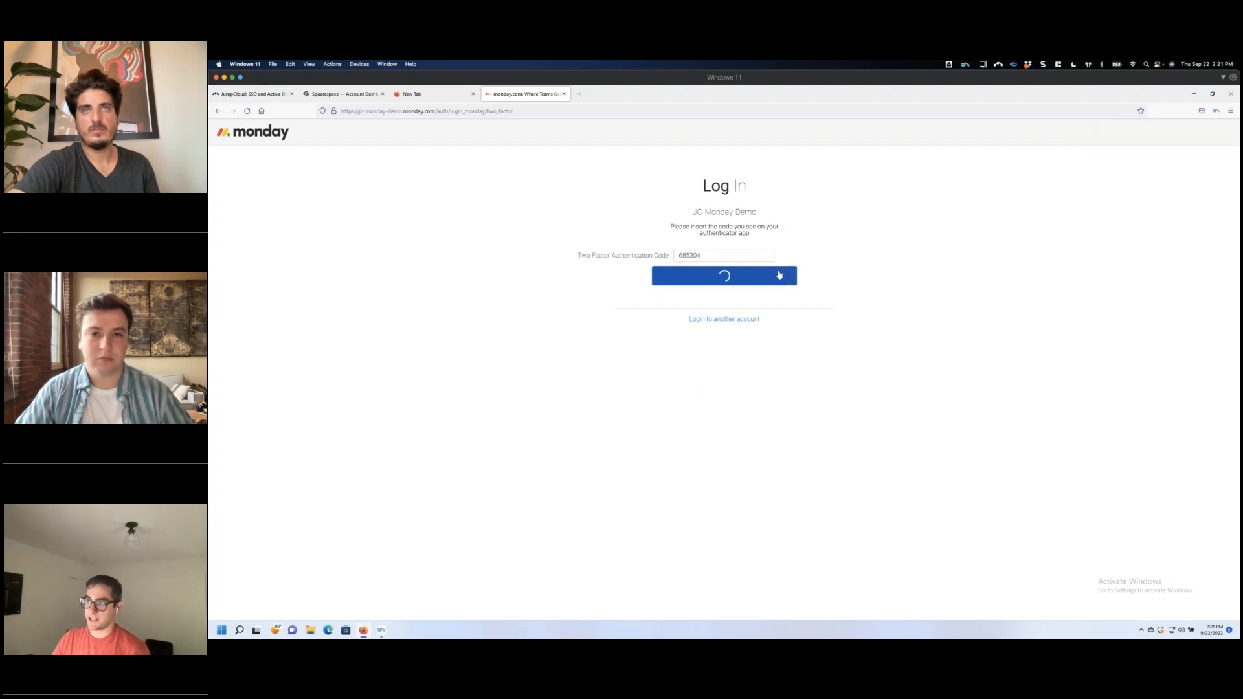
pyautogui.click(722, 275)
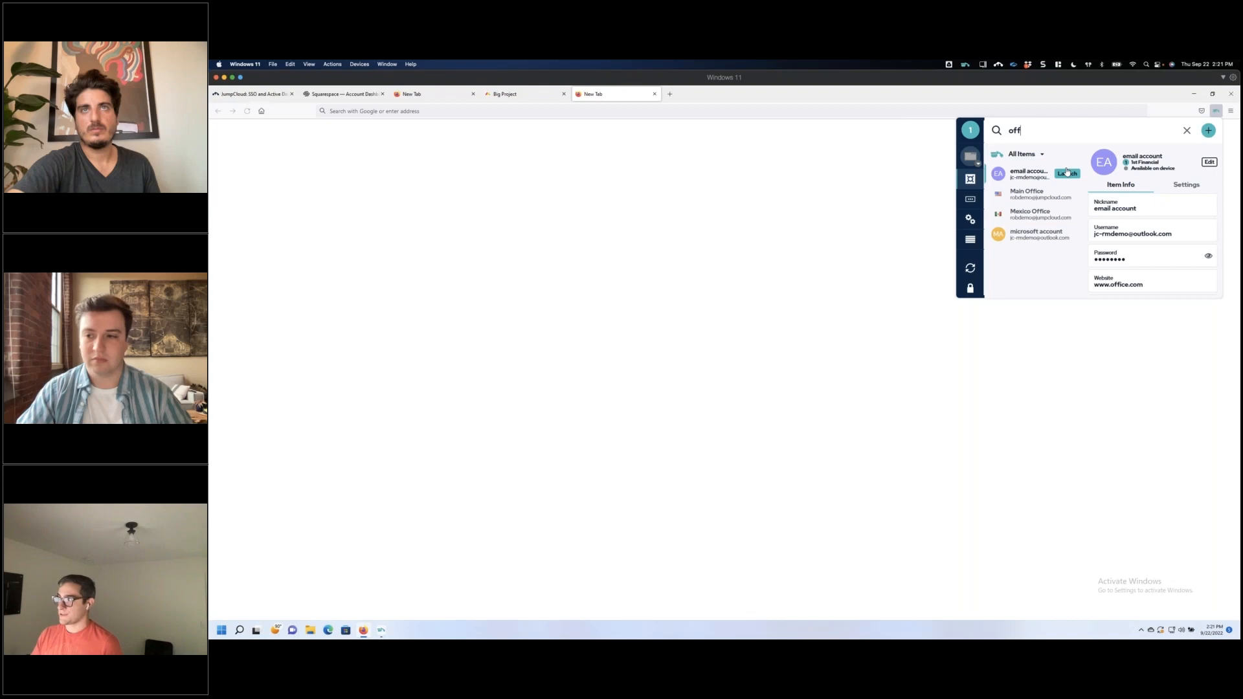
# Step: Launch office.com from the saved email account, sign in, and pick its autofill suggestion
pyautogui.click(1066, 173)
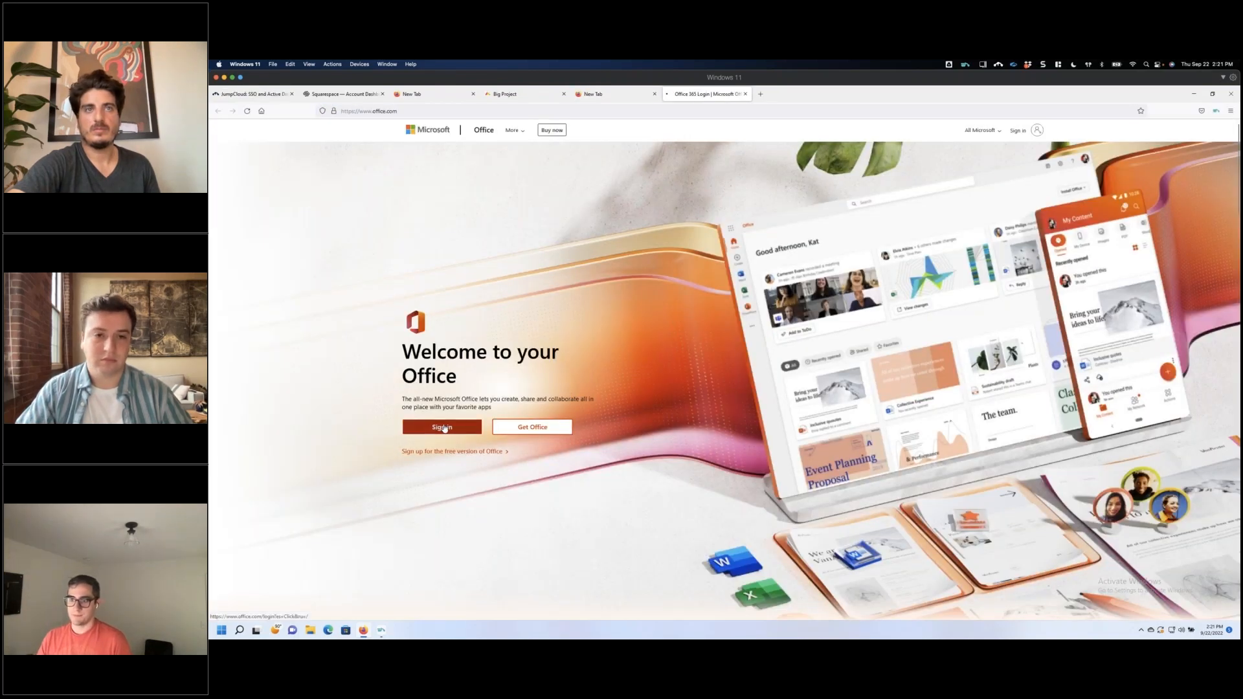
pyautogui.click(441, 427)
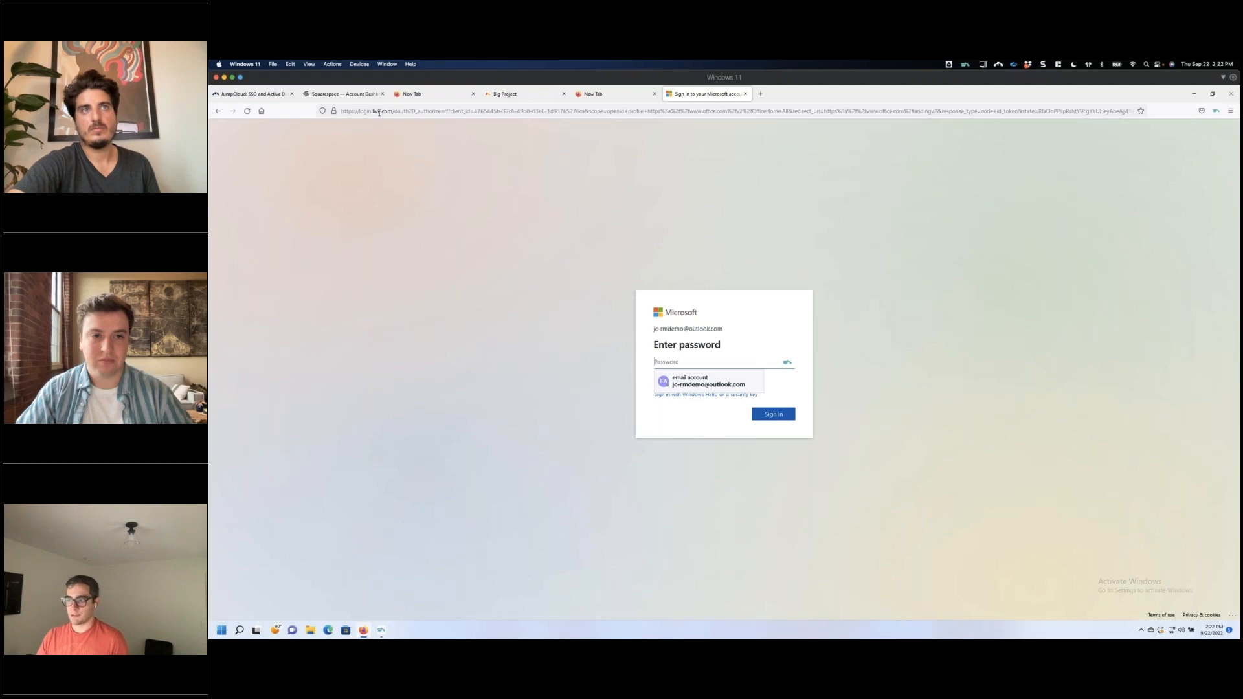
pyautogui.click(772, 414)
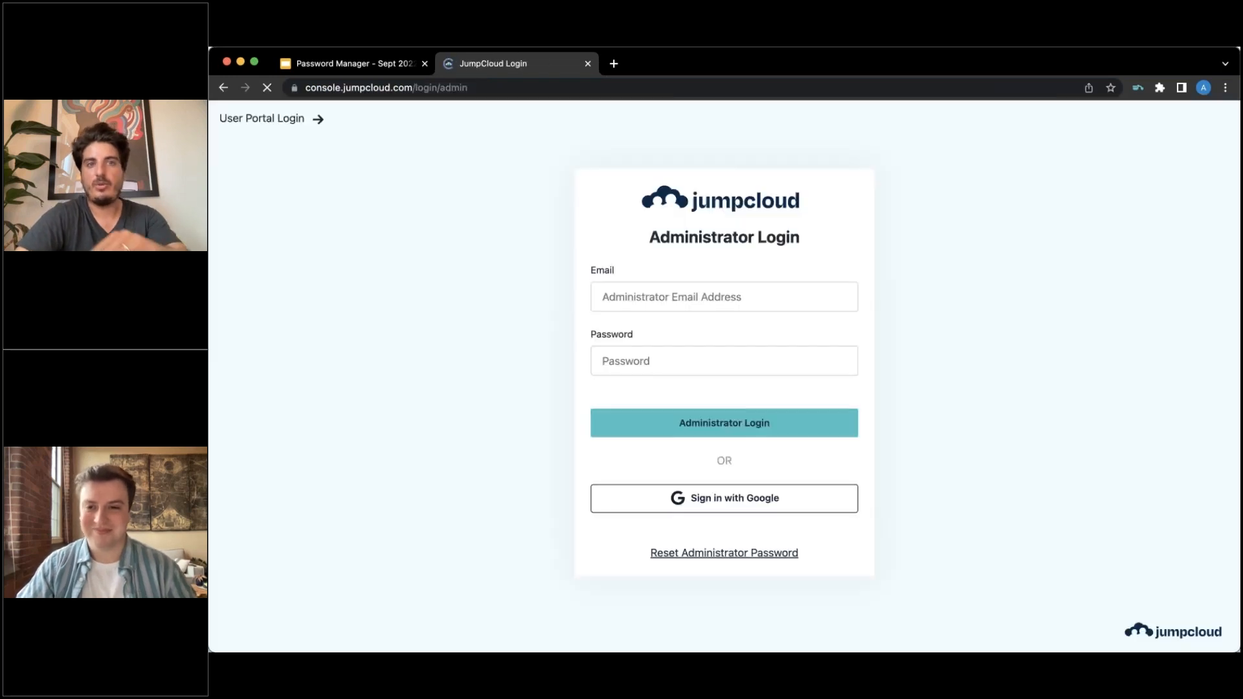
pyautogui.click(723, 297)
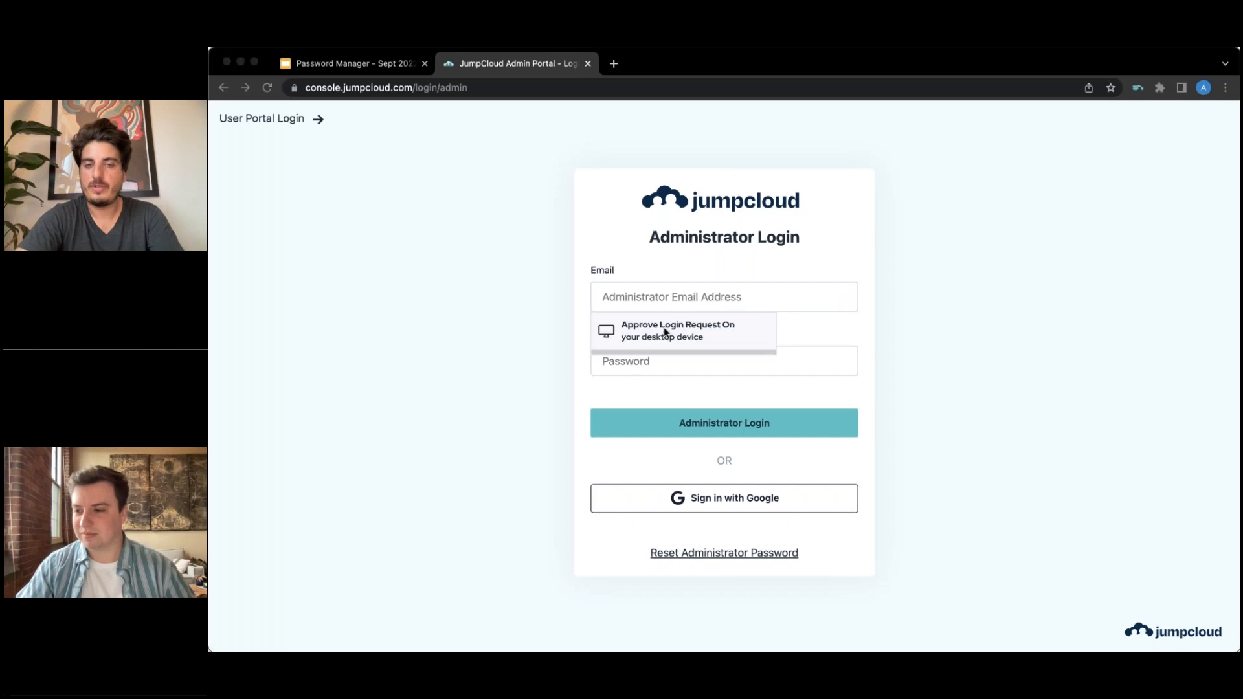
pyautogui.moveTo(713, 299)
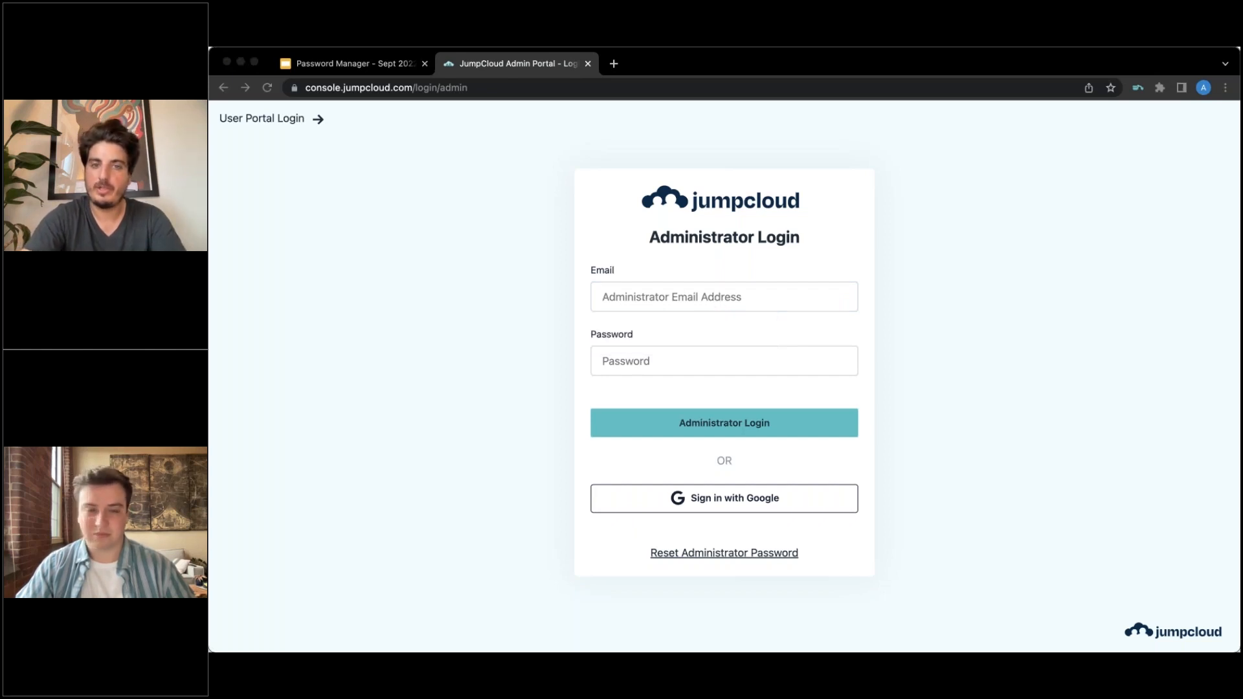
pyautogui.click(723, 296)
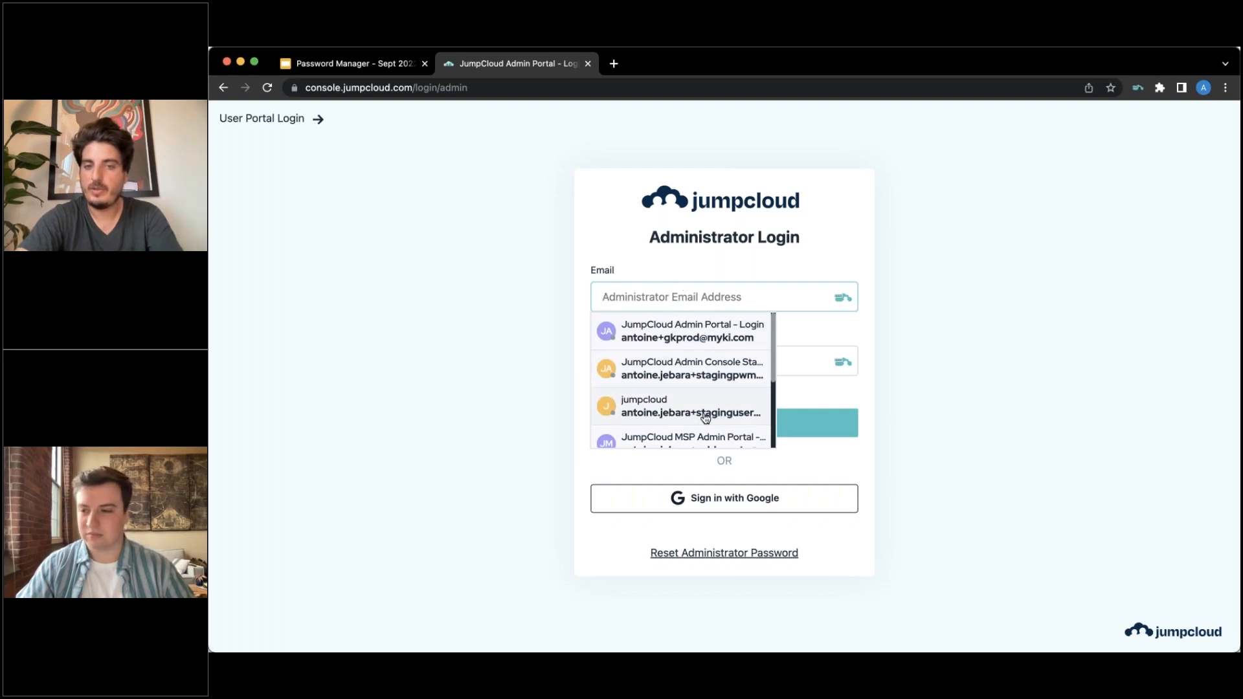
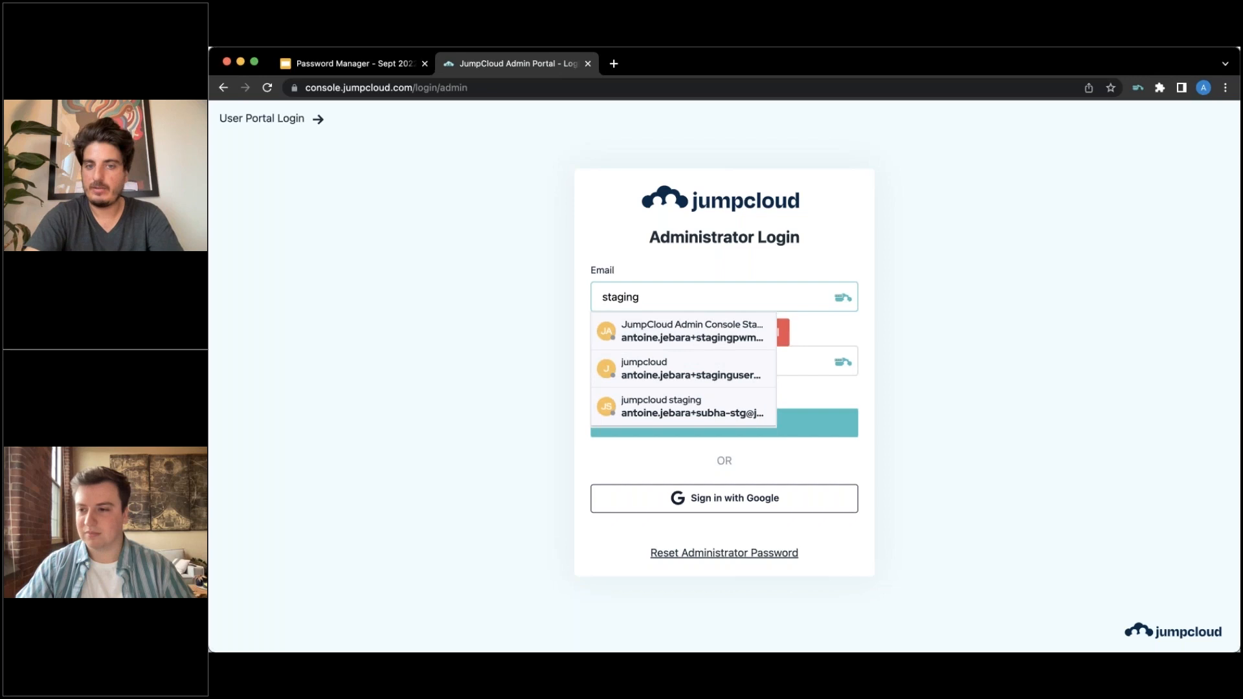
pyautogui.moveTo(681, 368)
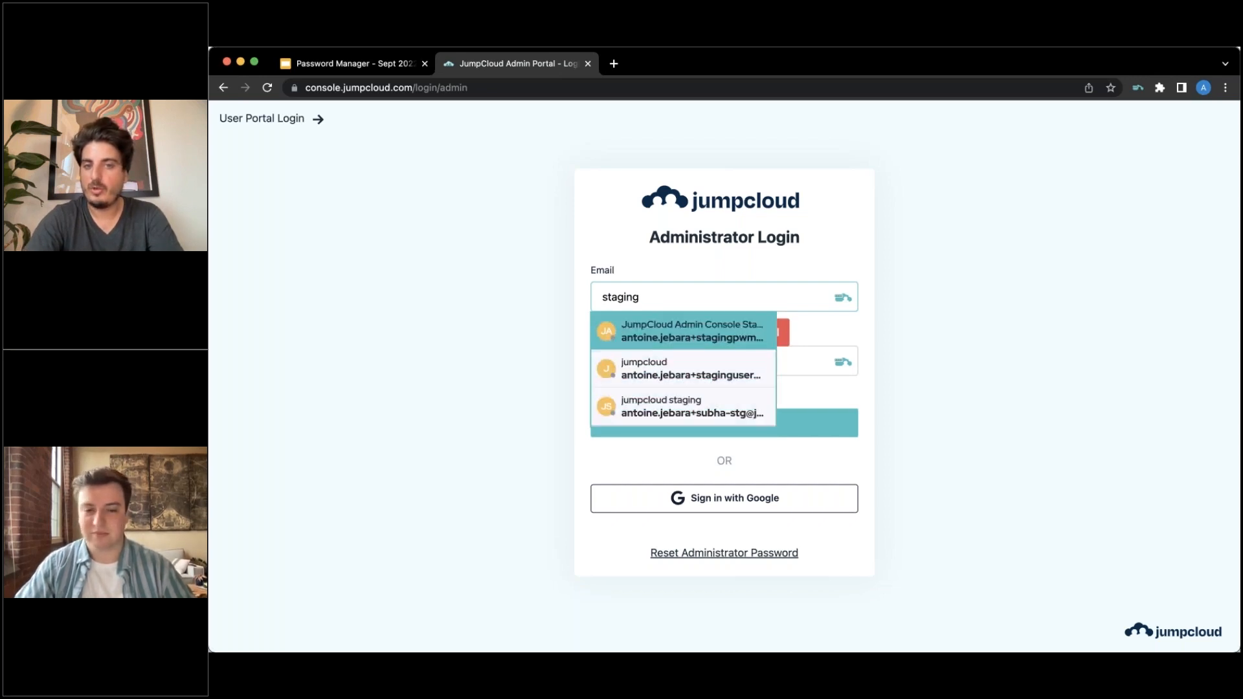
pyautogui.moveTo(681, 405)
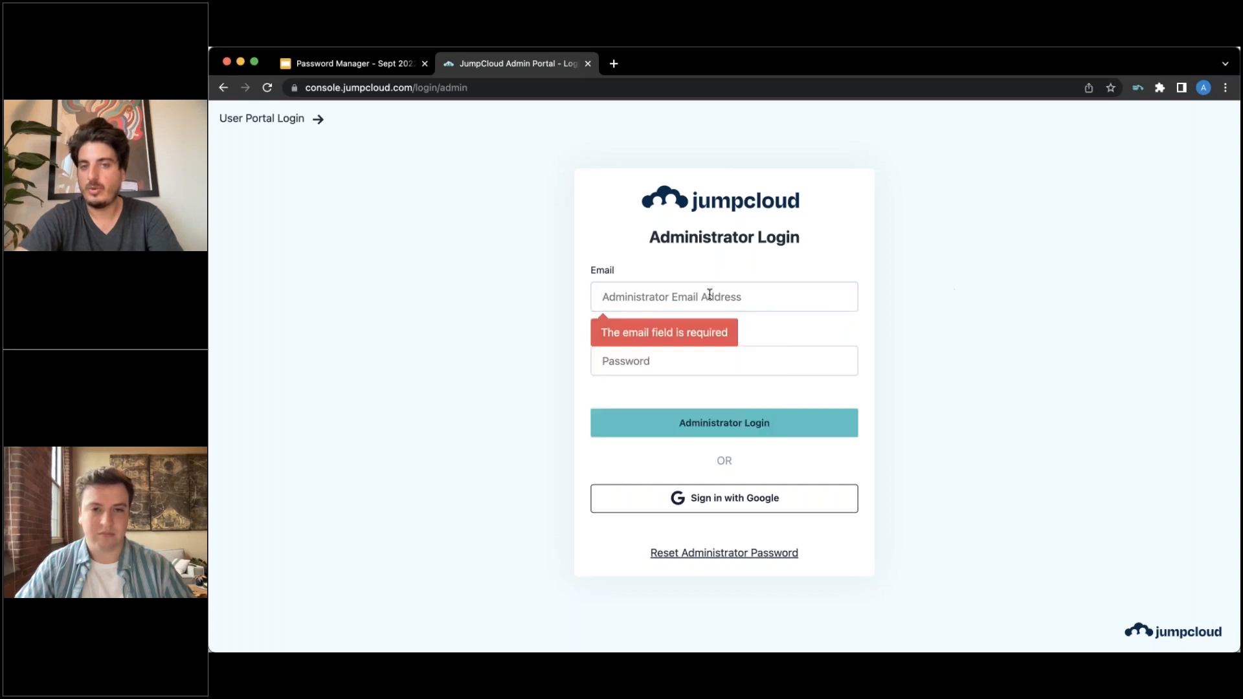
pyautogui.click(721, 297)
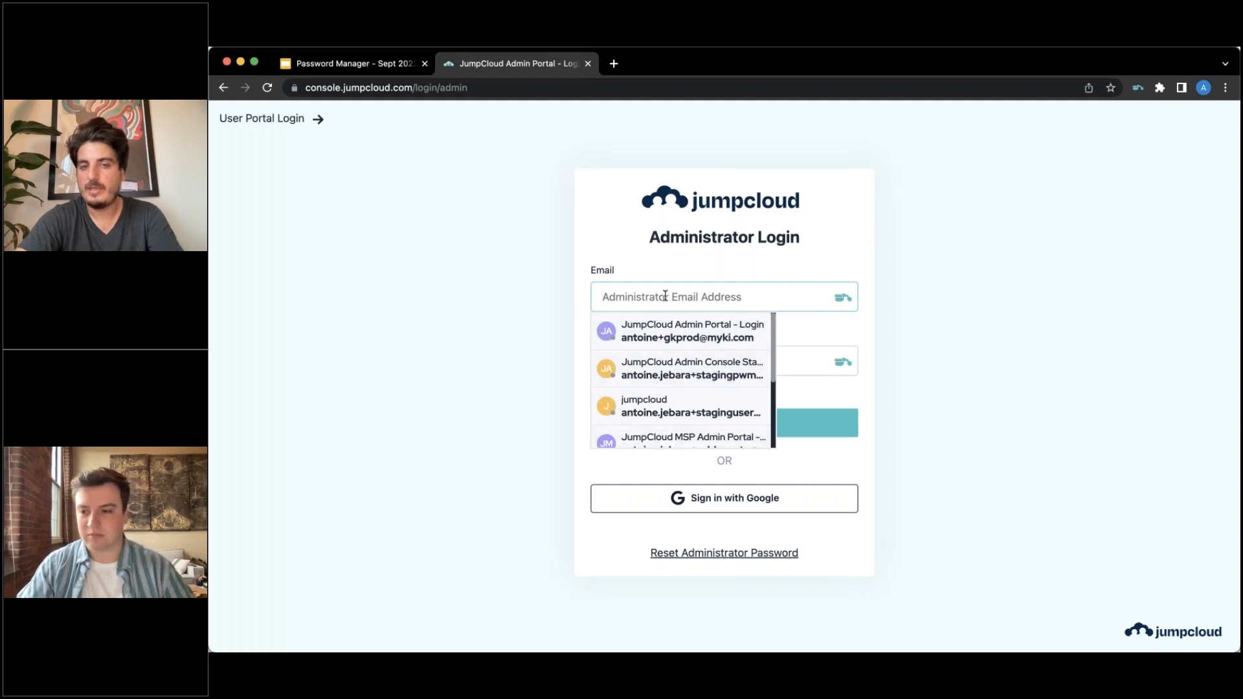
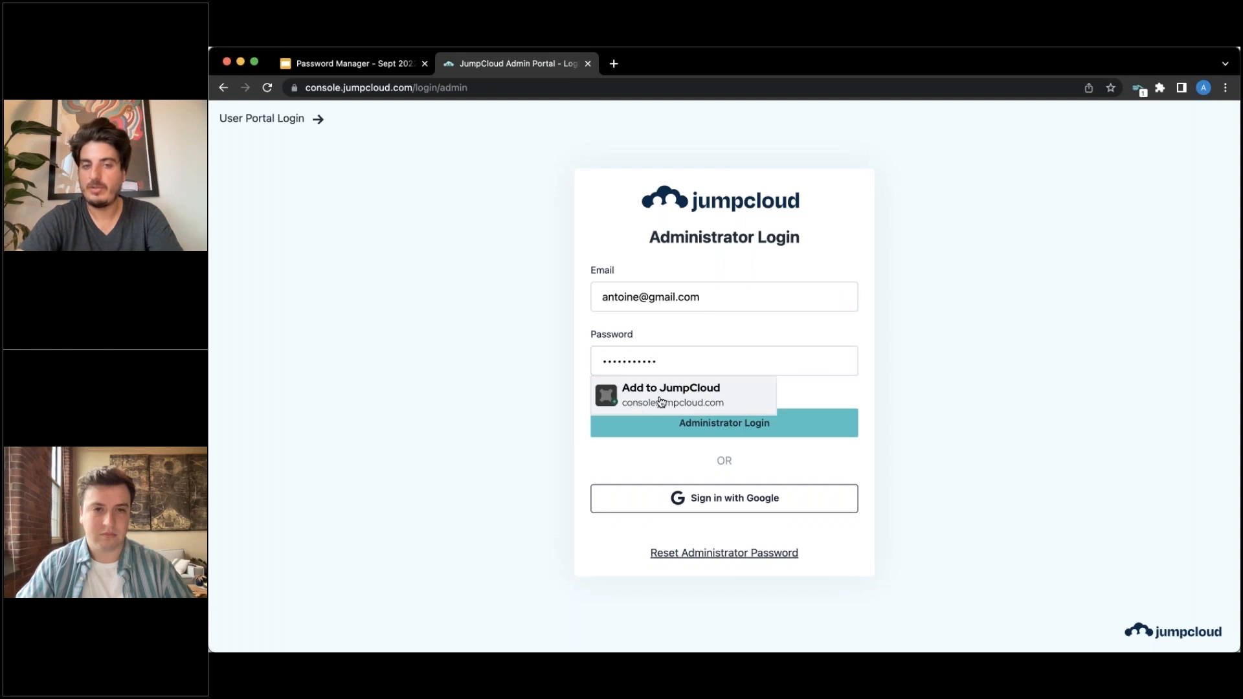
# Step: Add the new jumpcloud login to the vault in Personal Folder and save it
pyautogui.click(670, 395)
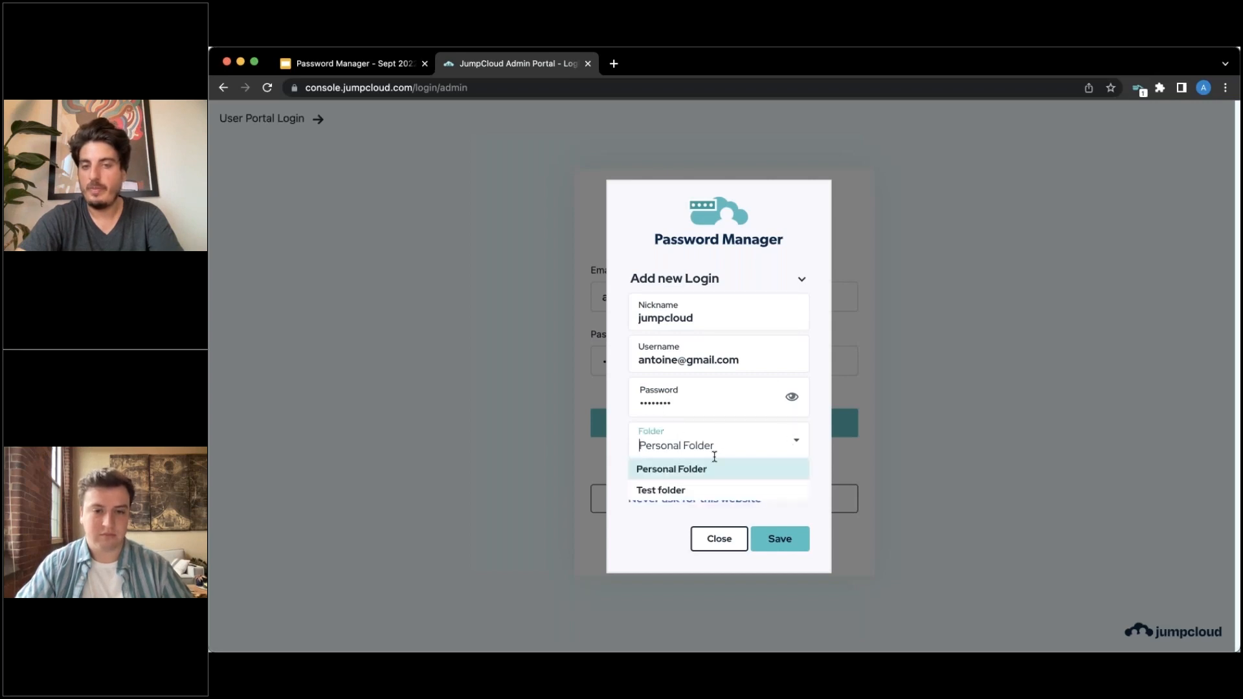
pyautogui.click(671, 468)
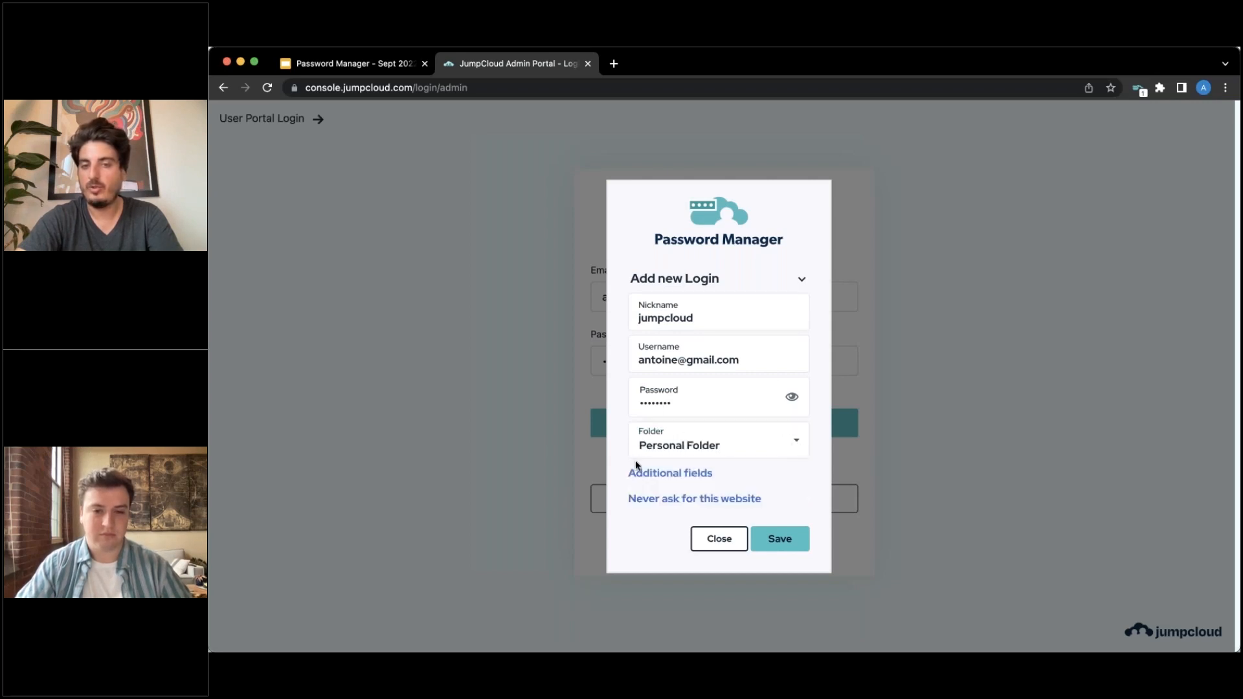
pyautogui.moveTo(767, 529)
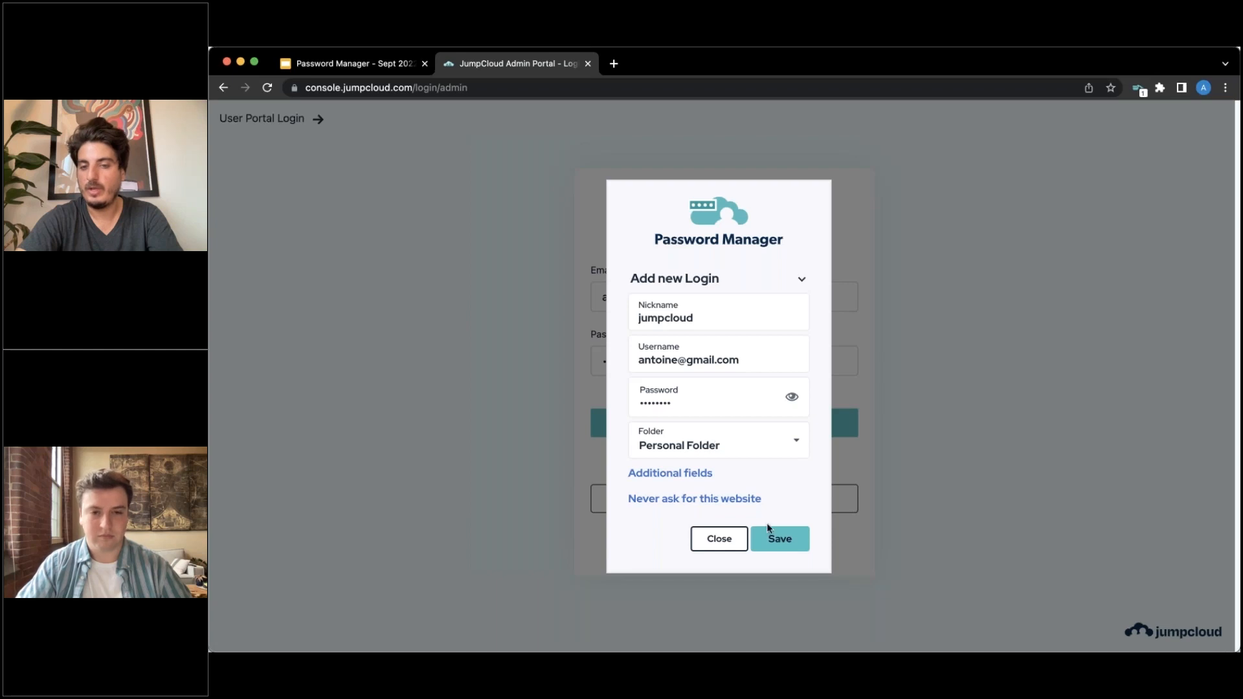
pyautogui.click(717, 445)
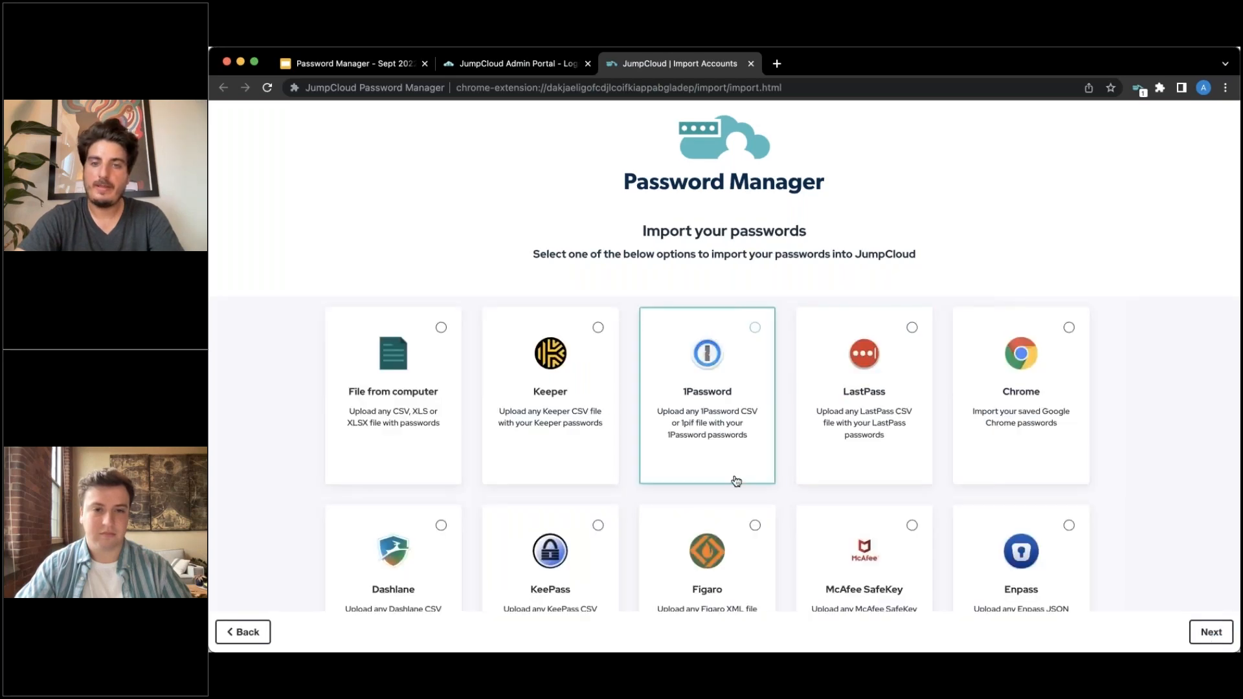
# Step: Scroll the Import your passwords page to browse the available import sources
pyautogui.scroll(-3)
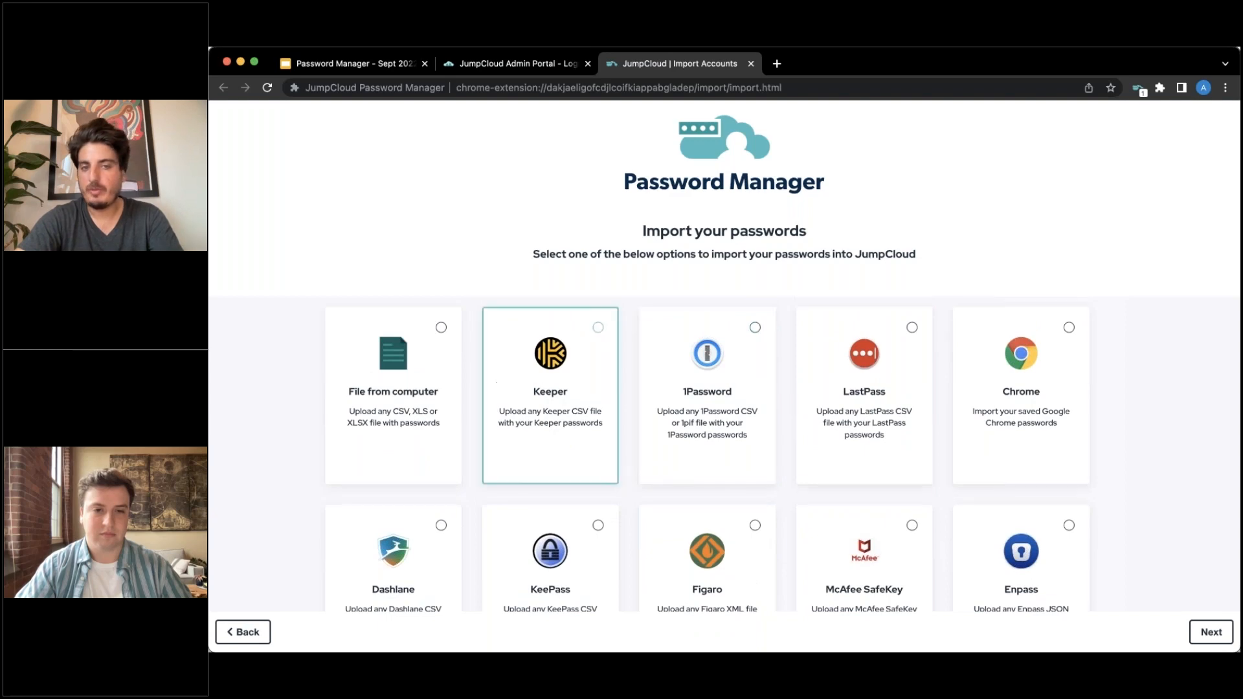
pyautogui.moveTo(550, 396)
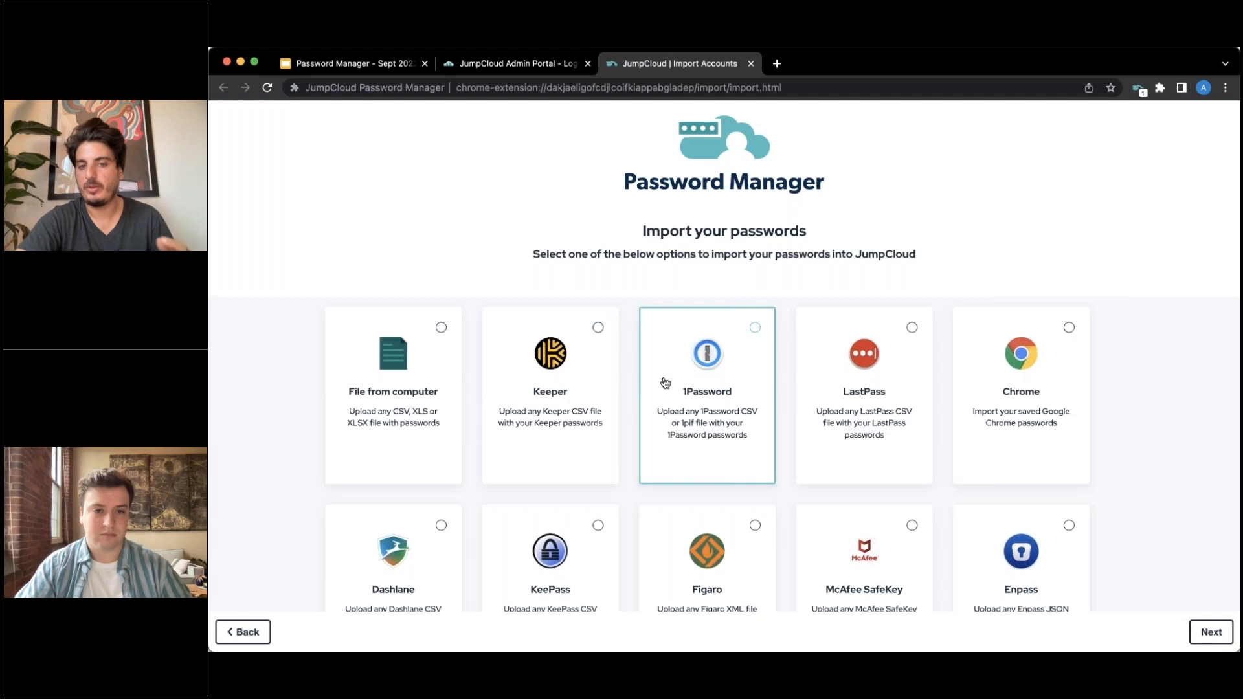
pyautogui.moveTo(706, 385)
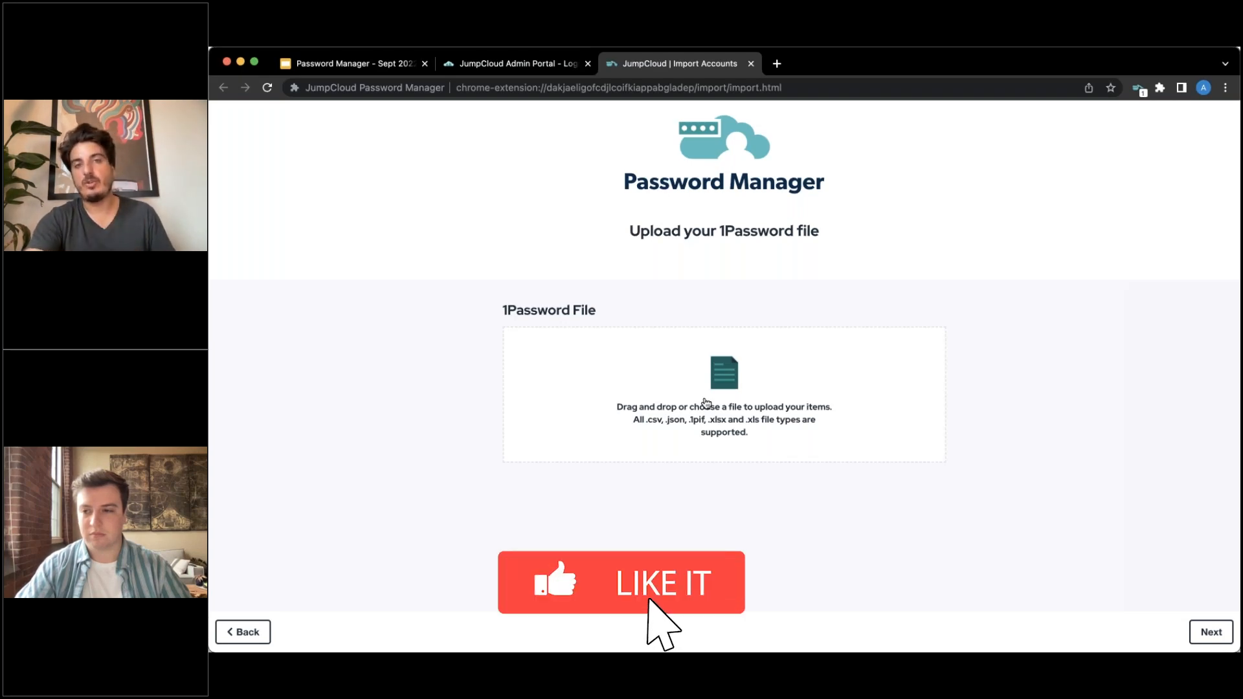
# Step: Switch to the Google Slides deck and advance to the Next Steps slide
pyautogui.click(620, 582)
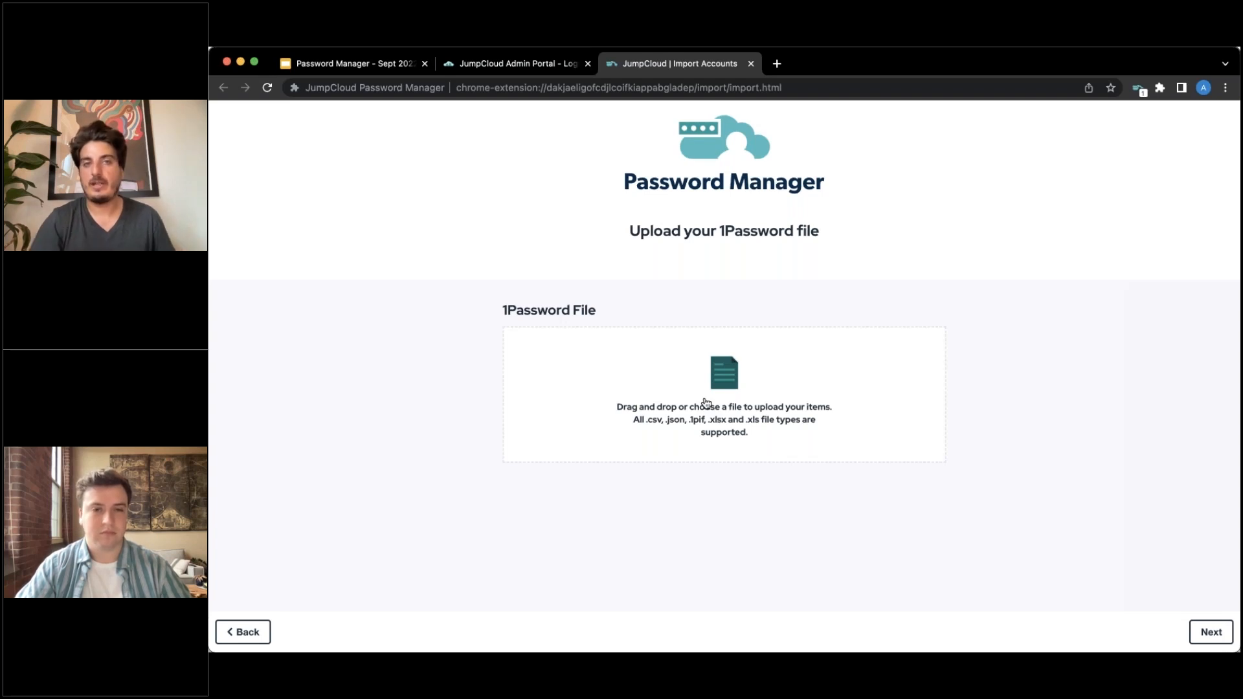
pyautogui.moveTo(808, 261)
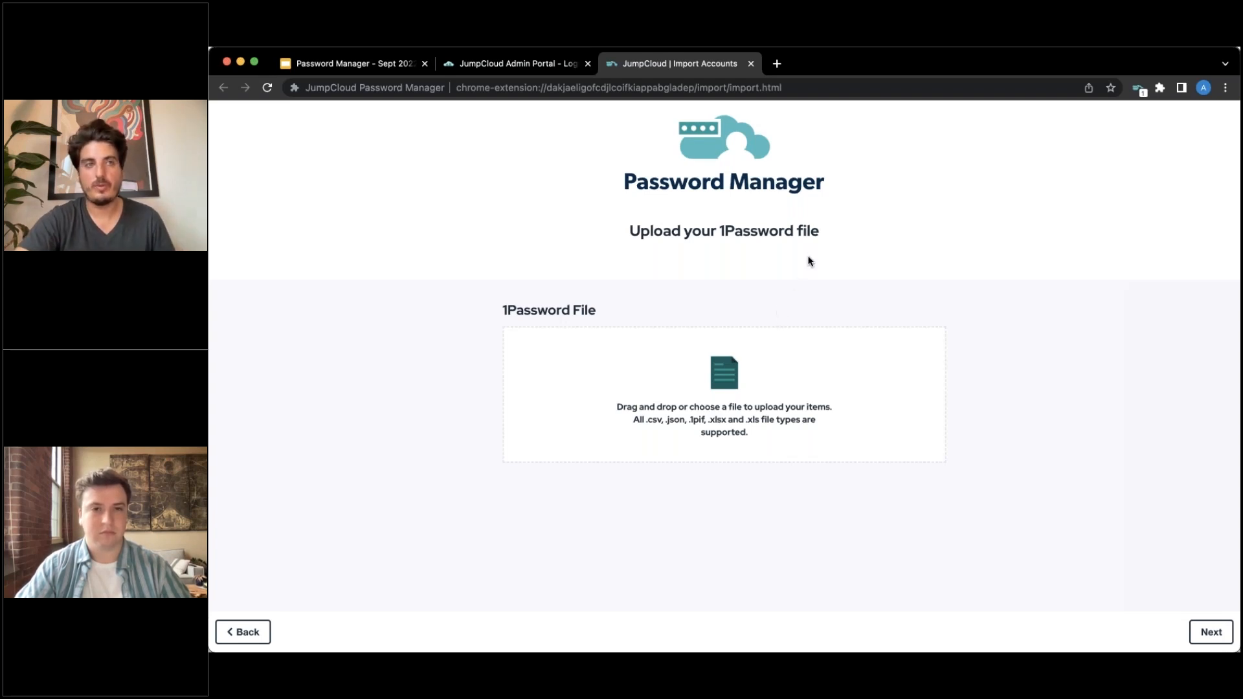
pyautogui.click(353, 64)
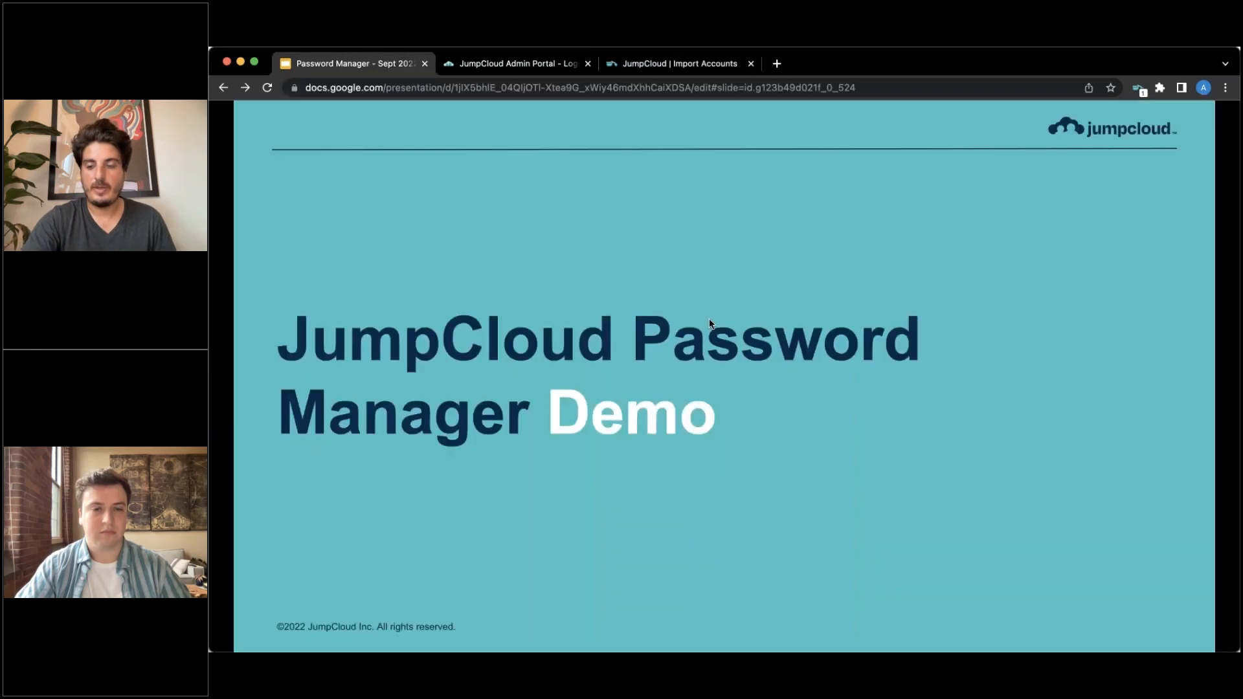
pyautogui.press('Right')
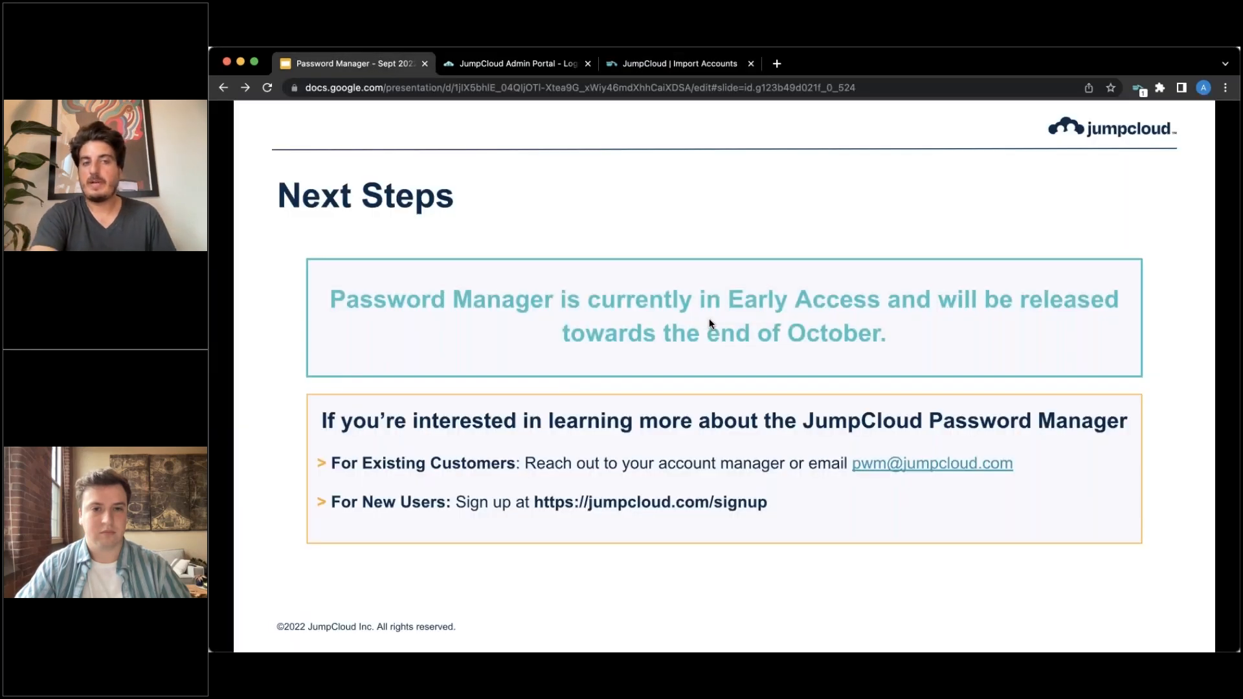